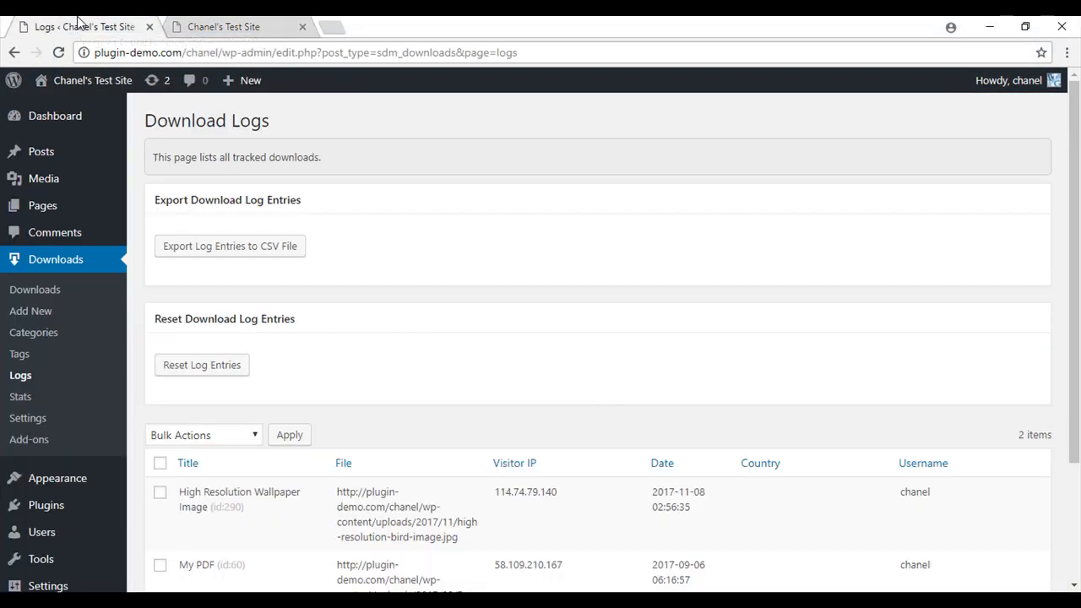
mouse_move(56, 260)
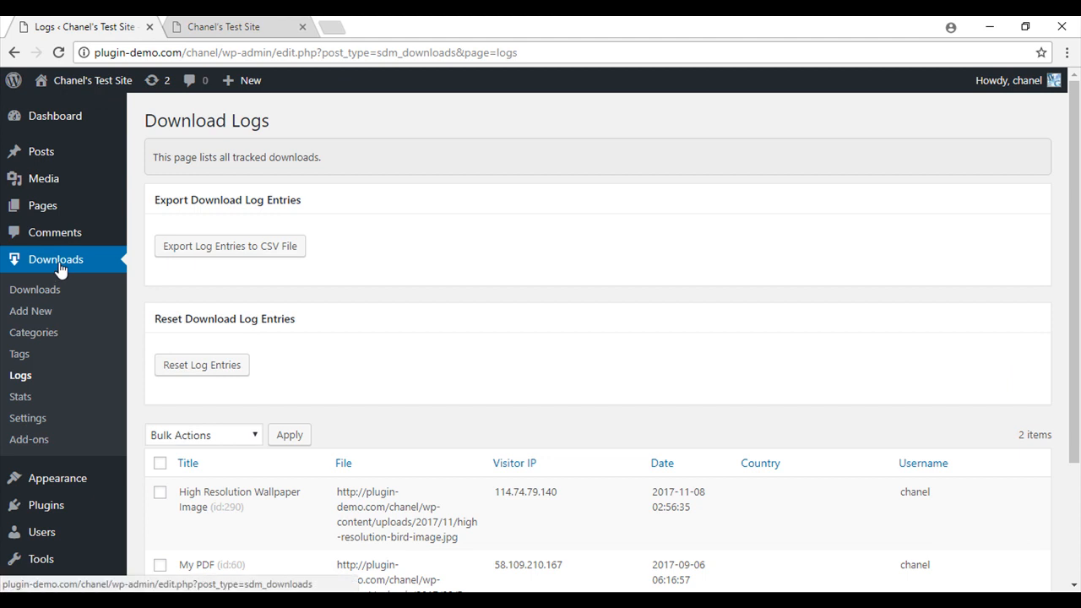
mouse_move(31, 311)
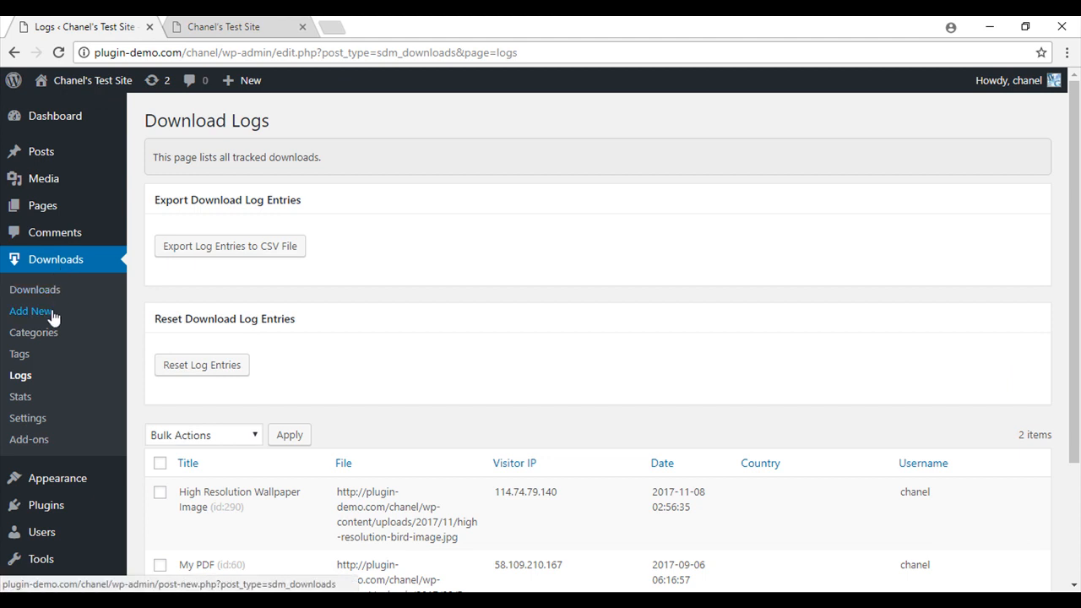
- Create a download titled 'High Resolution Image', described as a high resolution dog wallpaper image
click(31, 311)
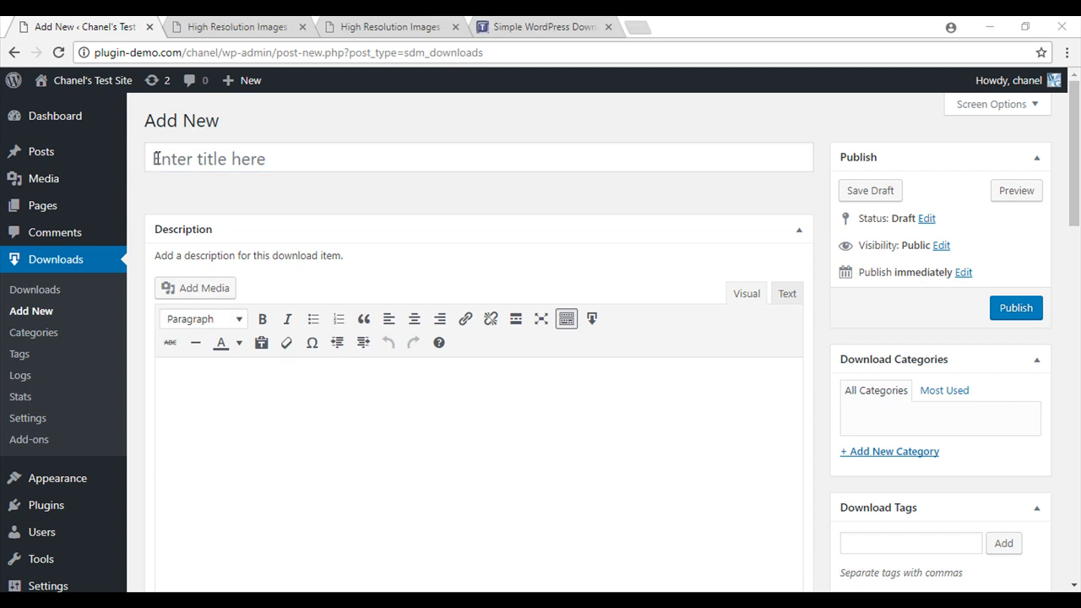
click(338, 158)
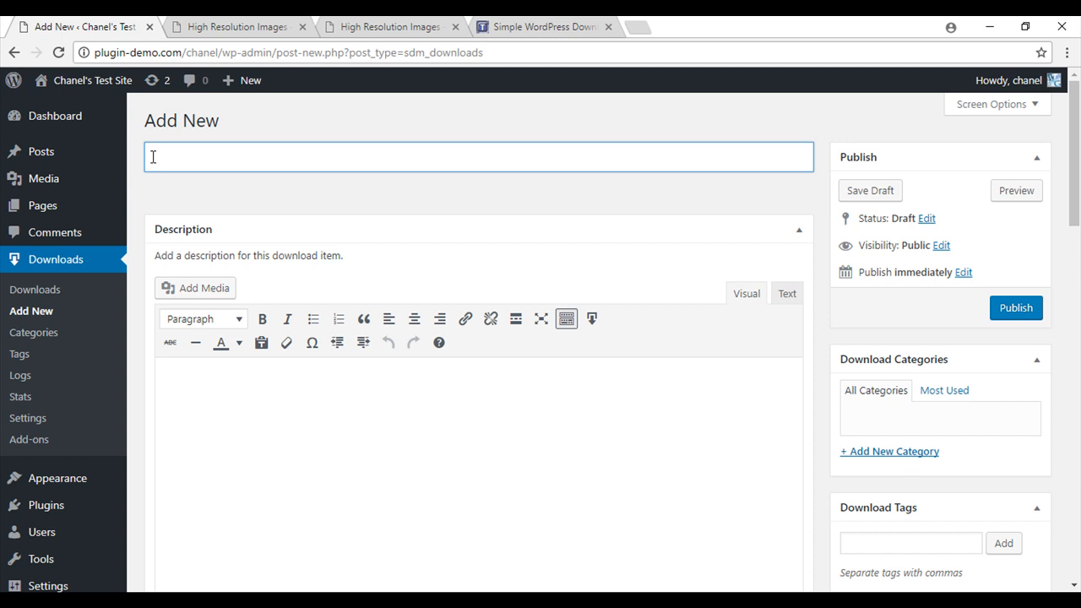
text(High Resolution Image)
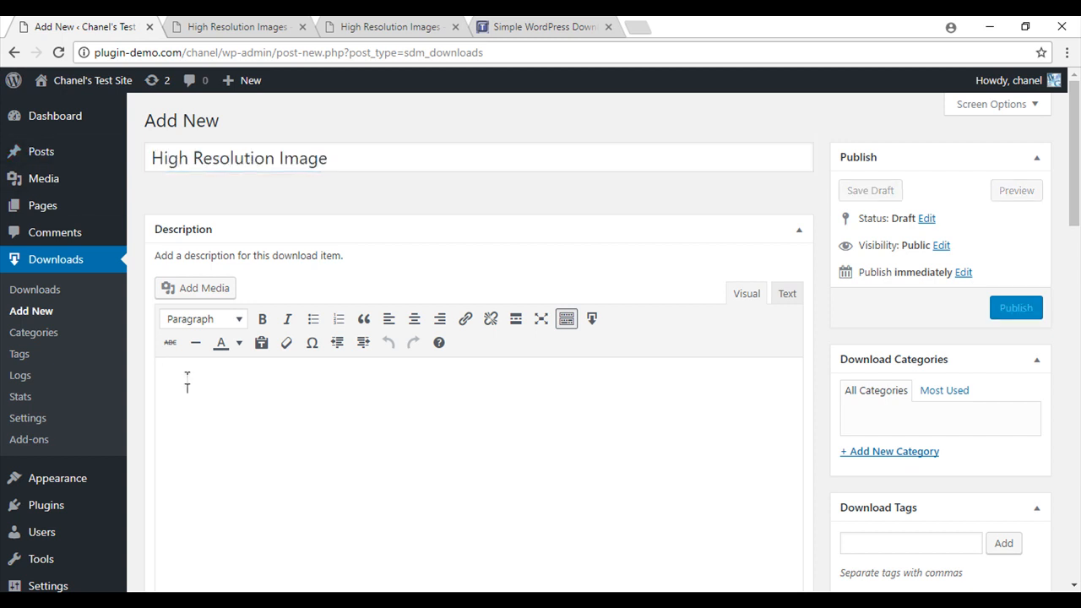
text(Hig)
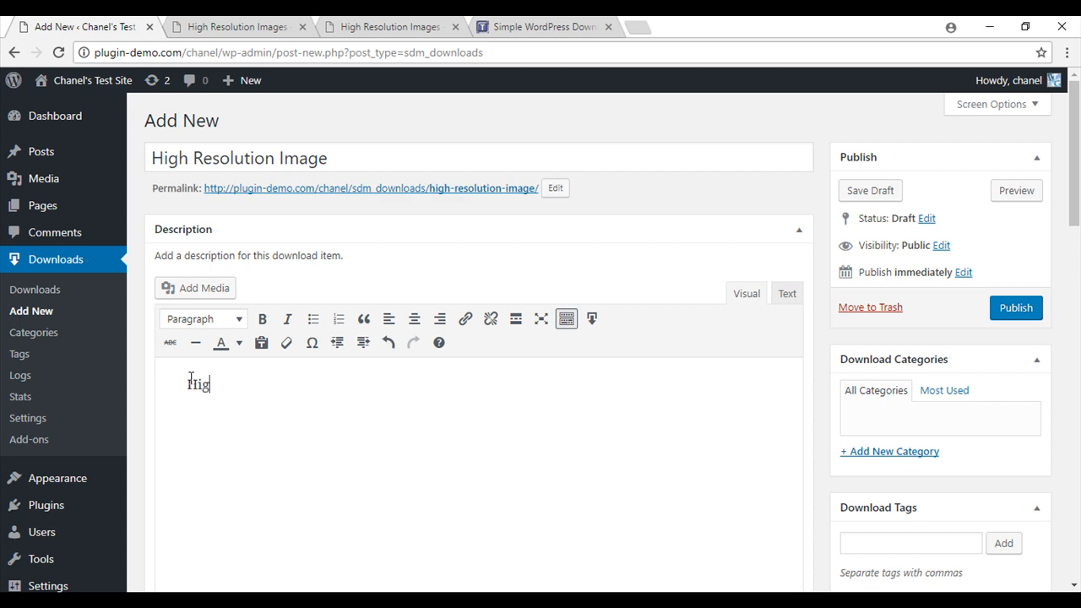
text(High resolution Dog Image. Perfect for all computer wallpapers.)
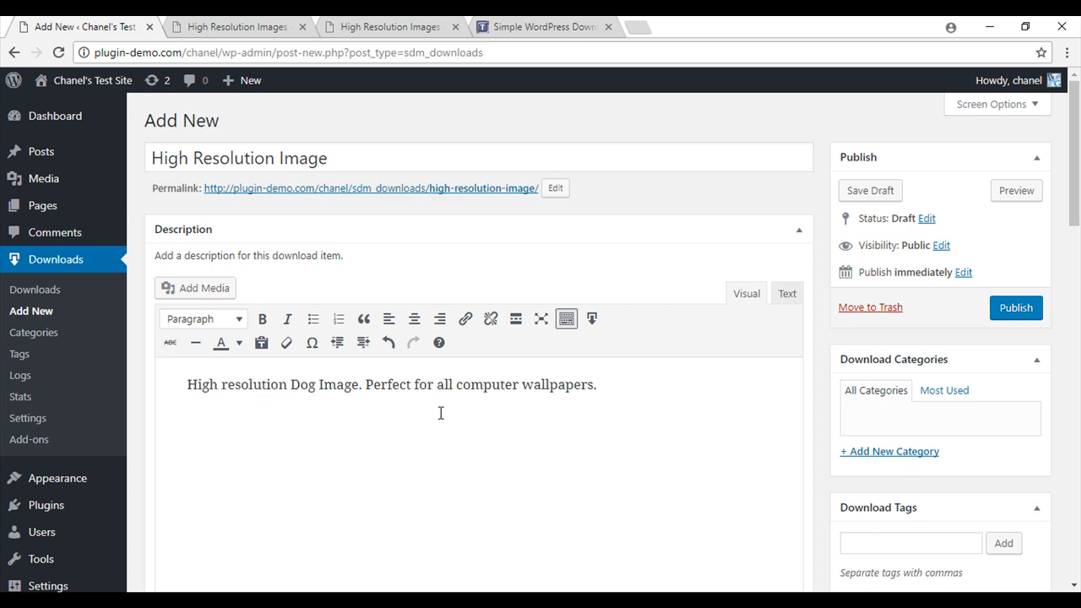
- Upload the dog picture and insert it as the download's file
scroll(down, 3)
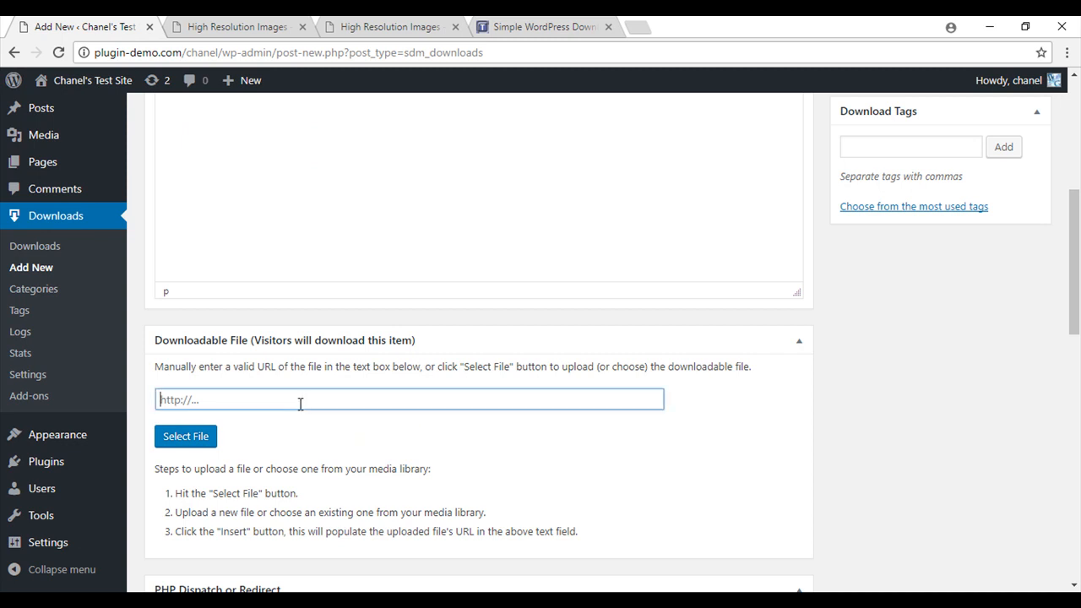
click(185, 435)
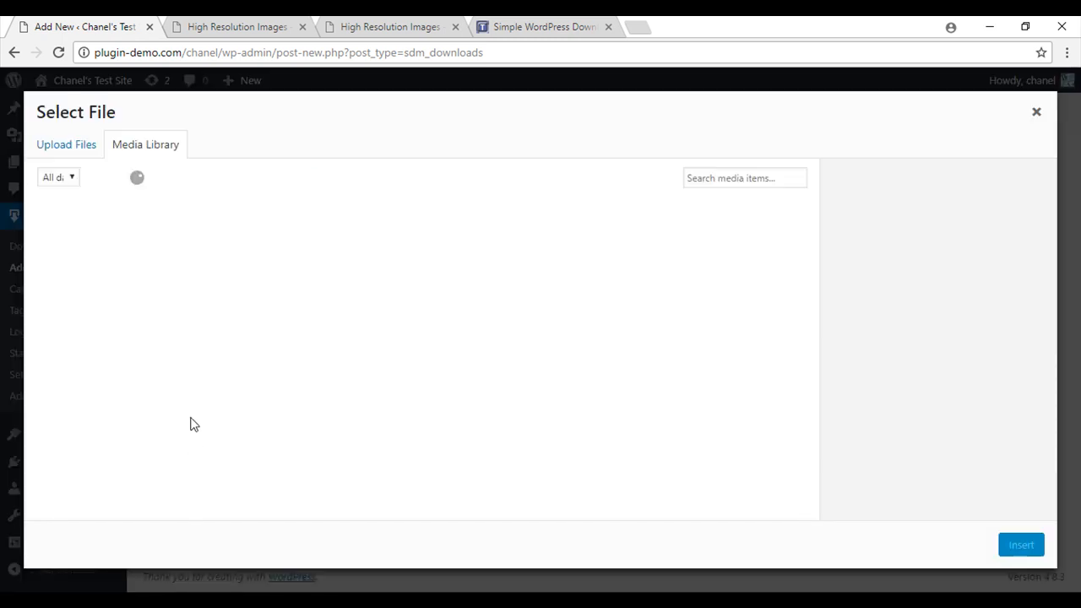
click(66, 145)
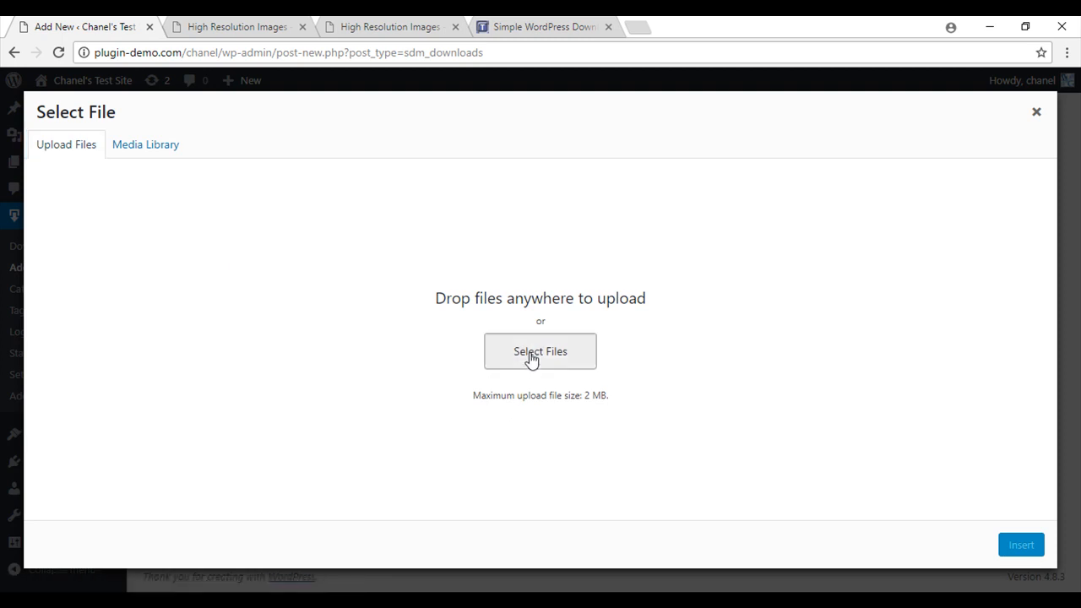
click(539, 351)
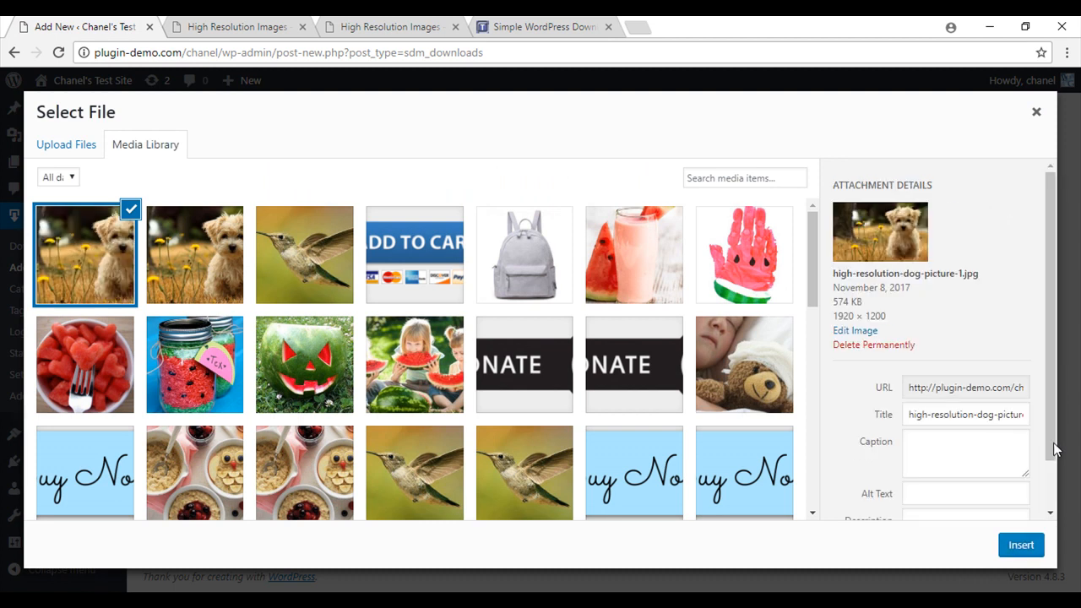
click(1019, 545)
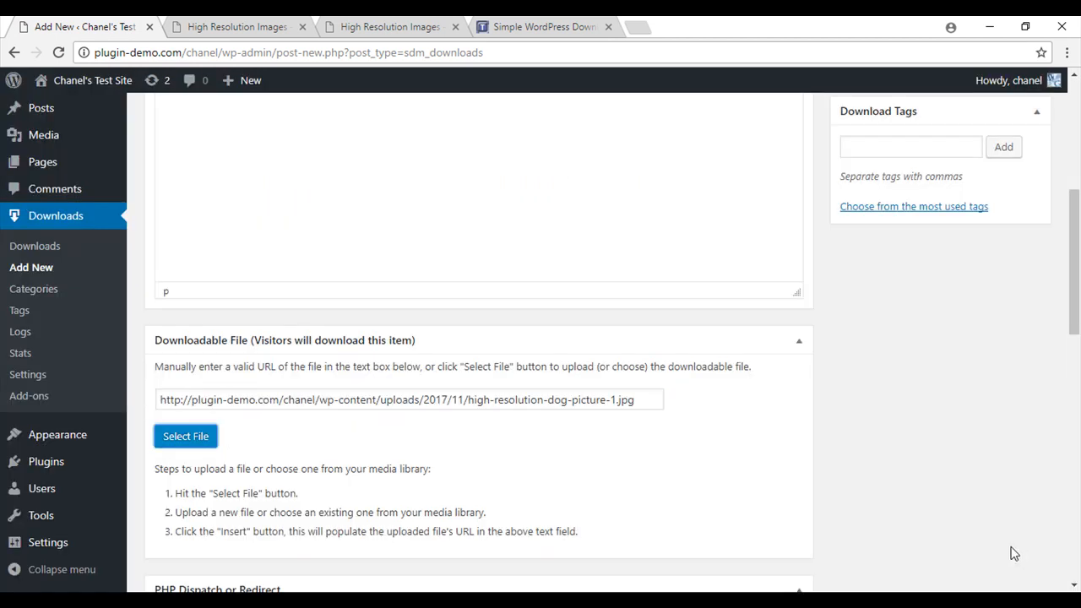
- Insert the same dog picture as the download's thumbnail image
scroll(down, 3)
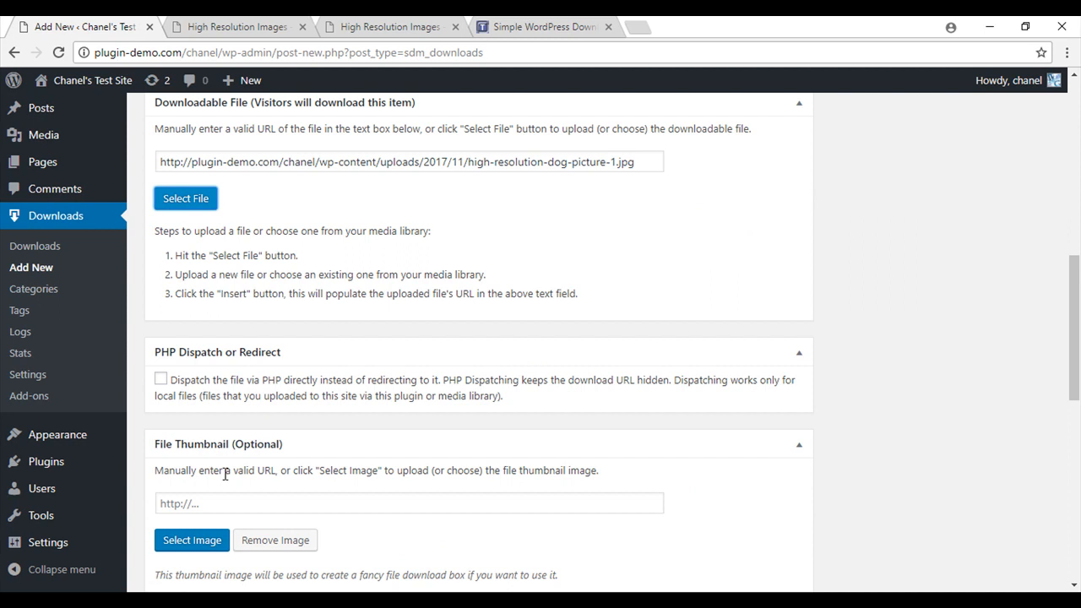
scroll(down, 3)
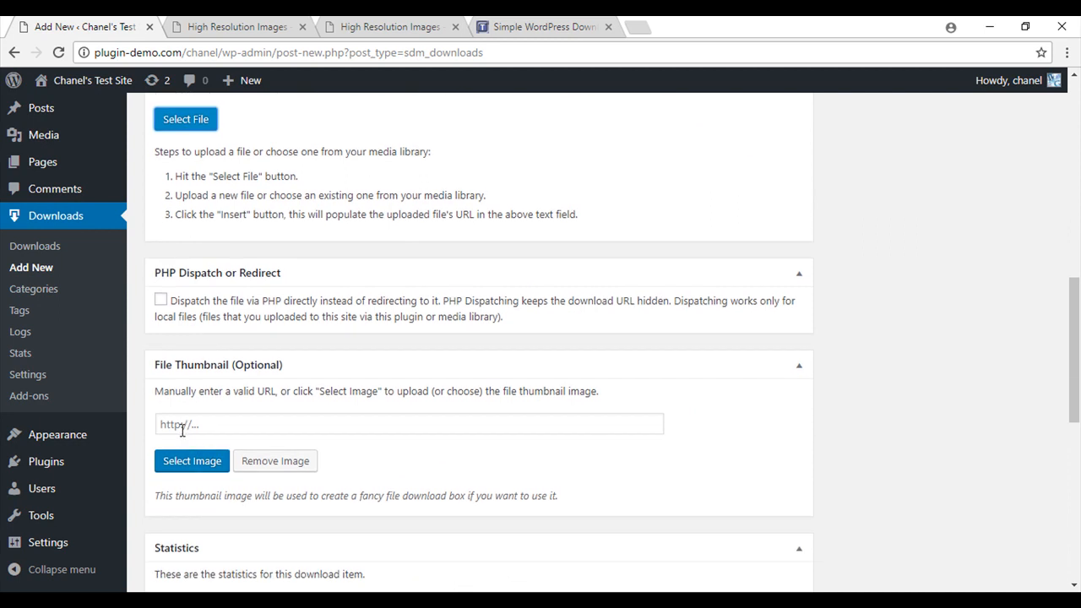
click(190, 460)
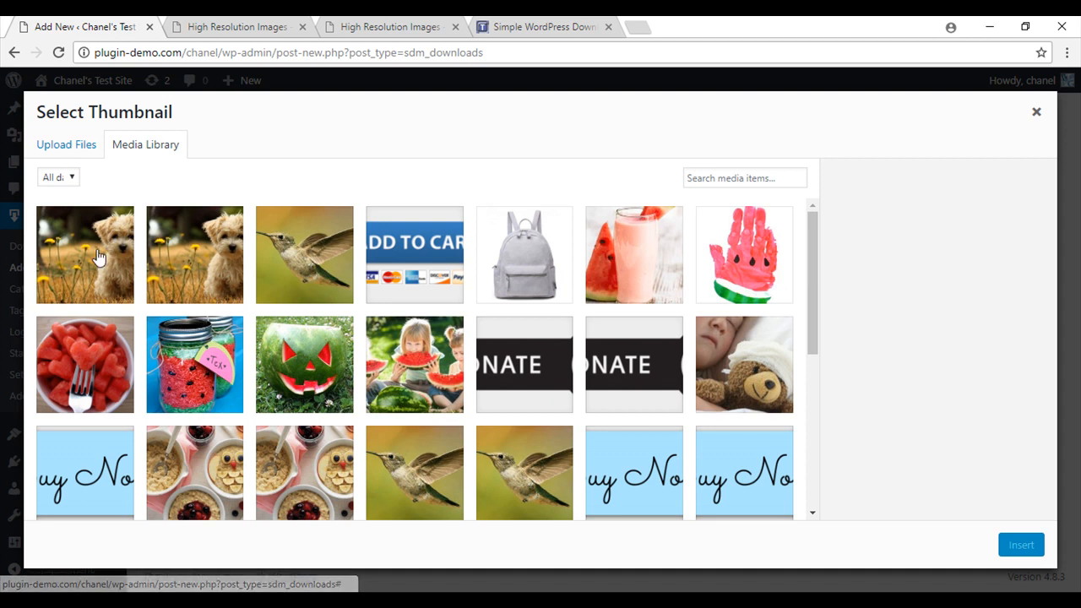
click(84, 255)
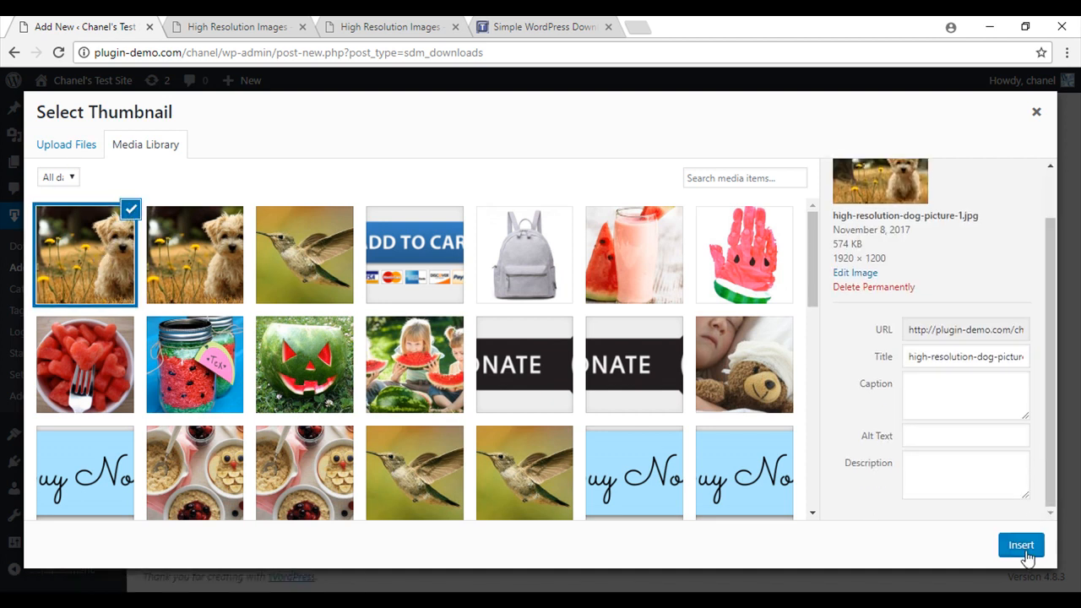
click(1020, 545)
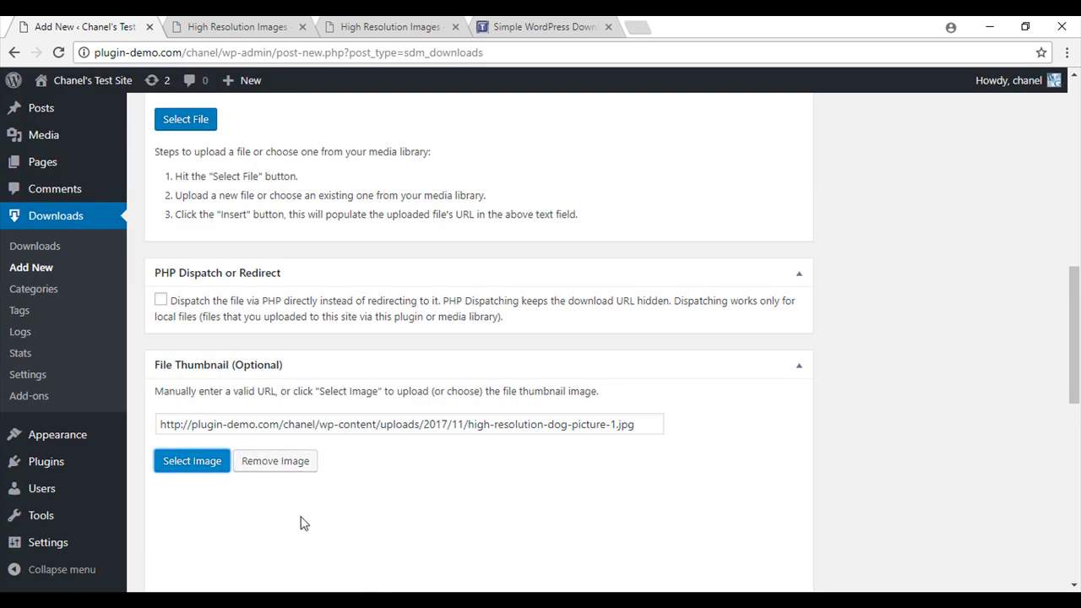
- Review the shortcode box and publish the High Resolution Image download
scroll(down, 3)
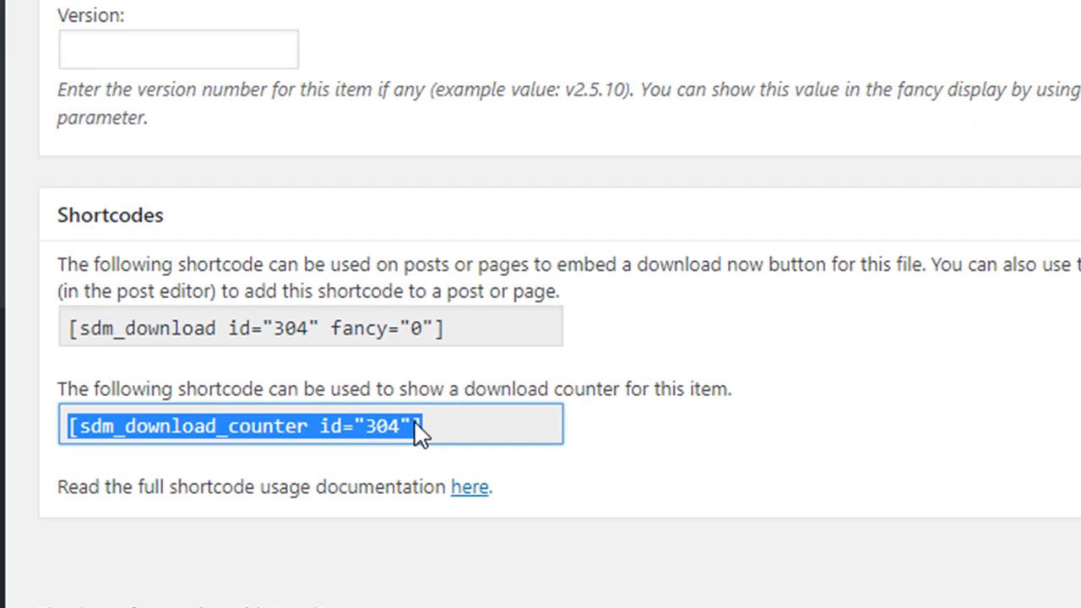
mouse_move(445, 433)
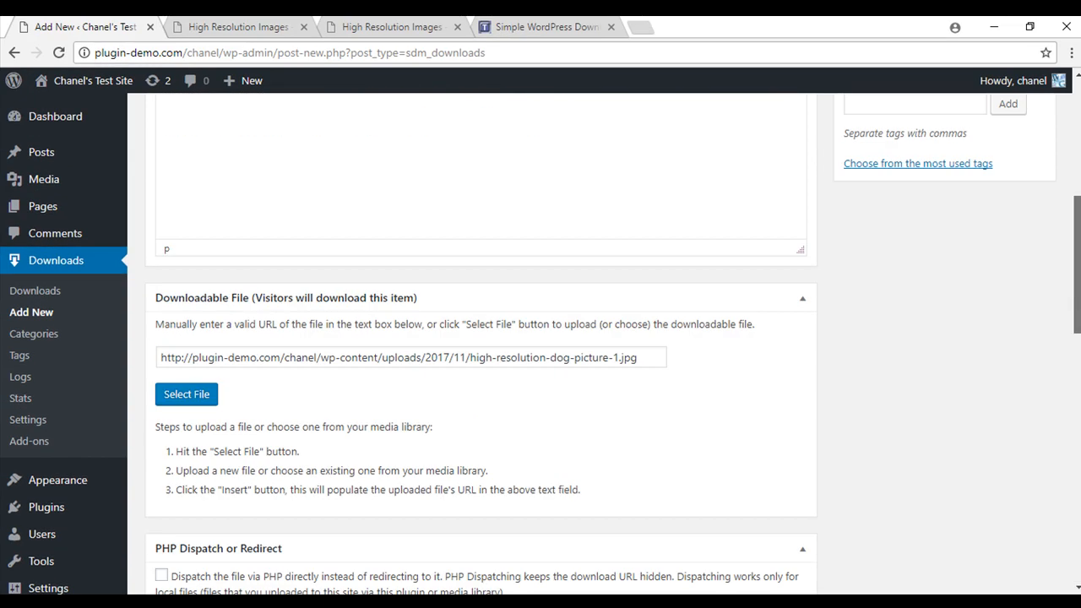
click(1019, 308)
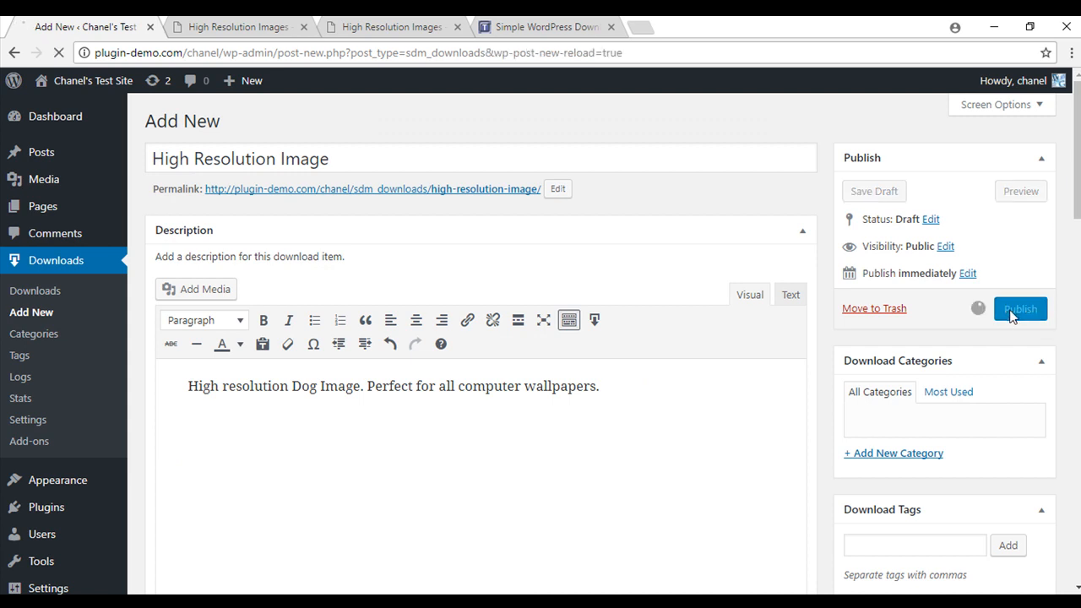
click(1020, 308)
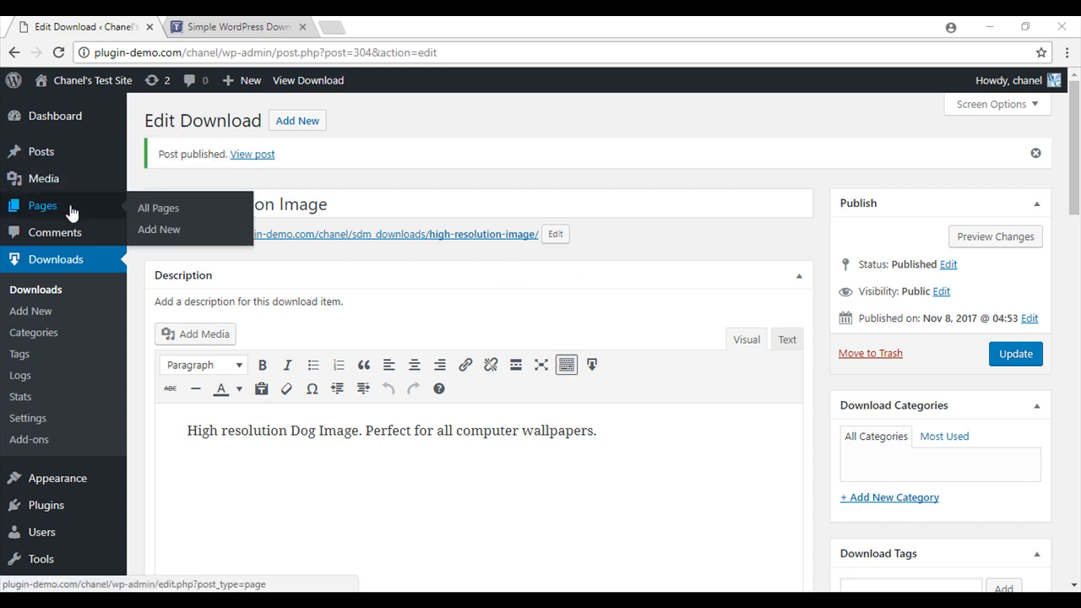
- Title a new page 'High Resolution Images' and place the cursor in its body
click(159, 229)
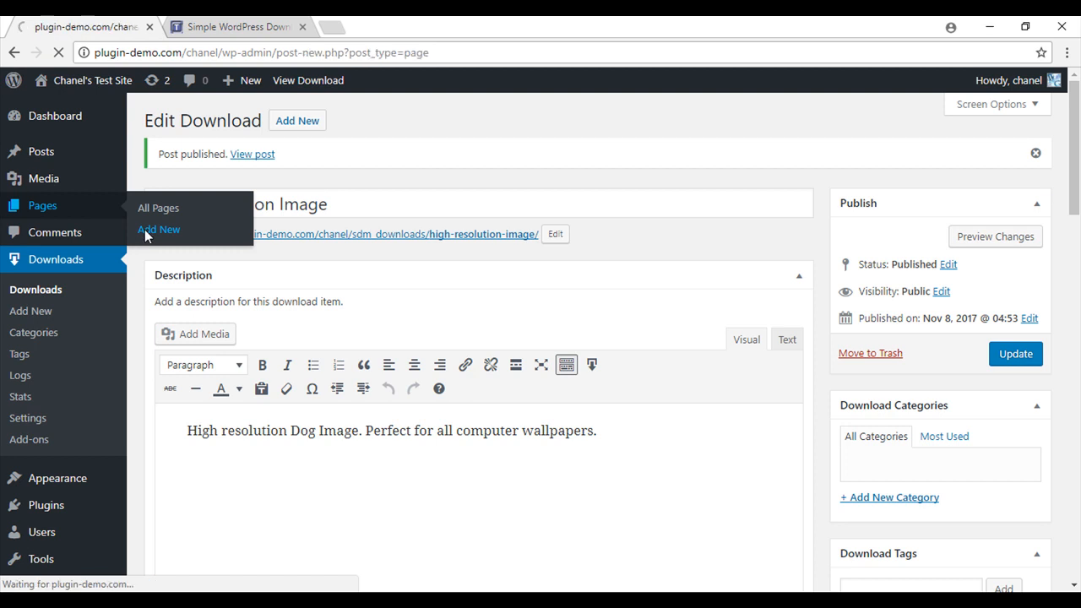
click(158, 229)
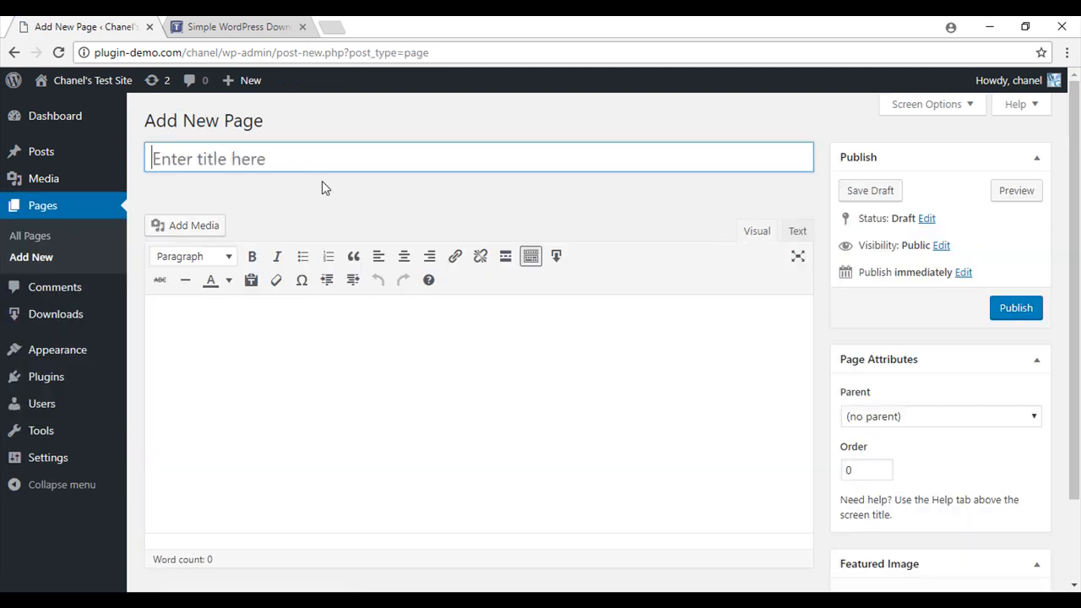
text(High)
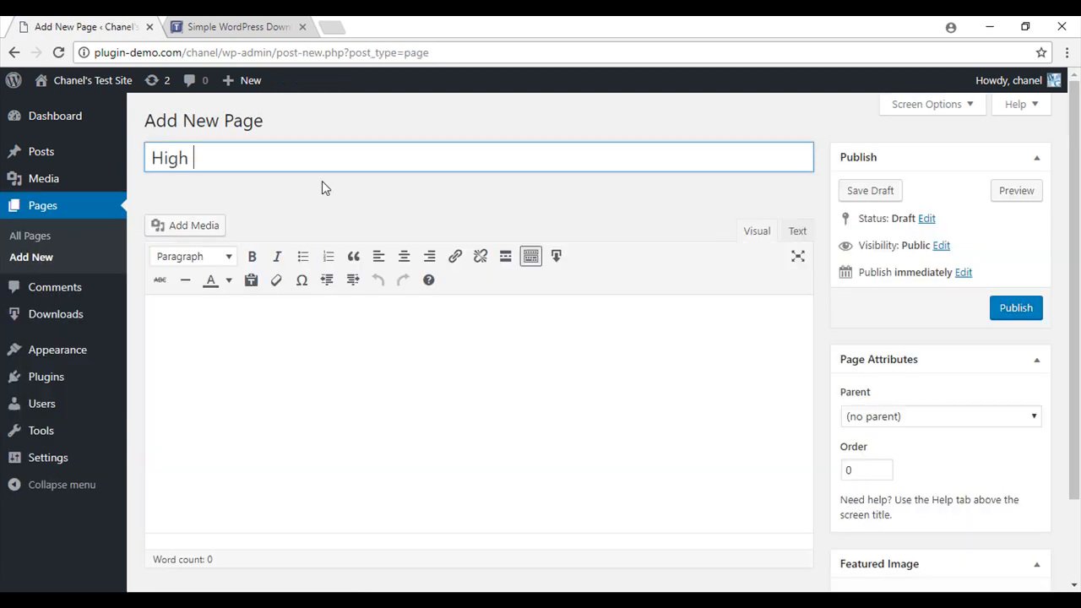
text(Resolut)
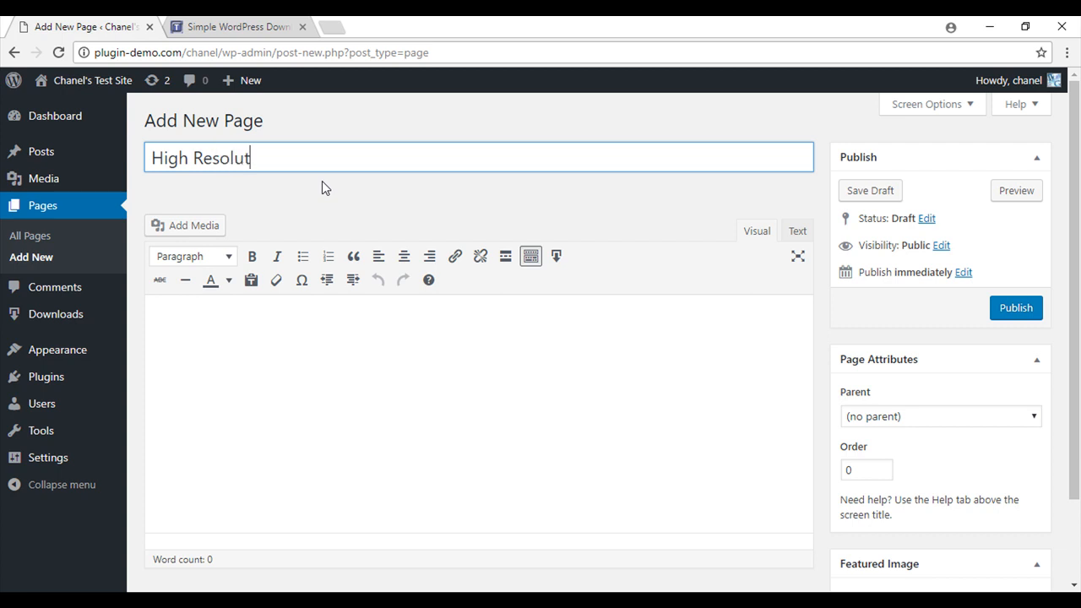
text(ion Images)
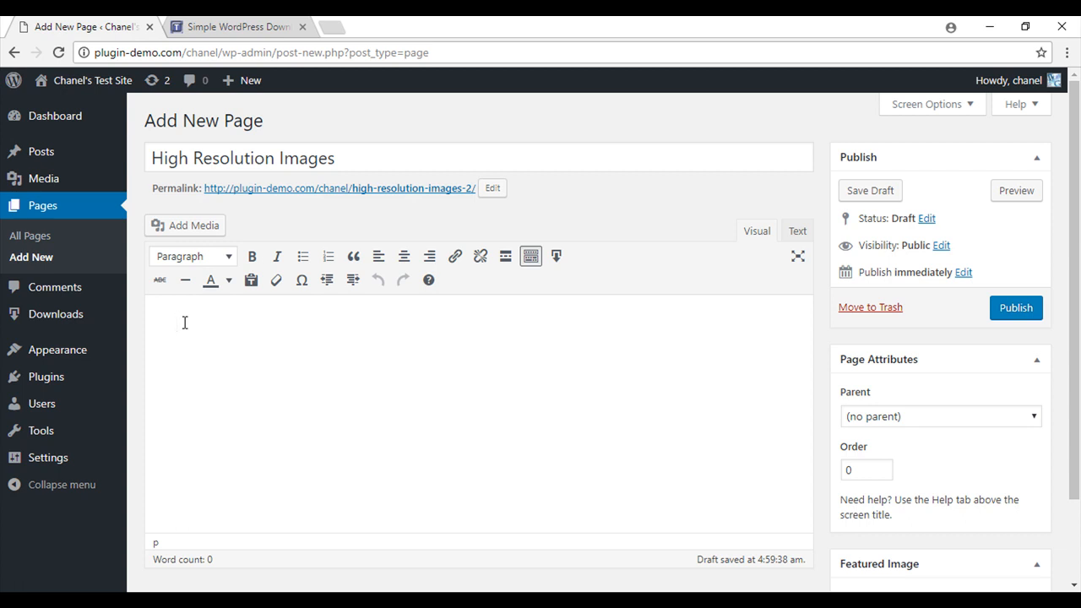
click(177, 323)
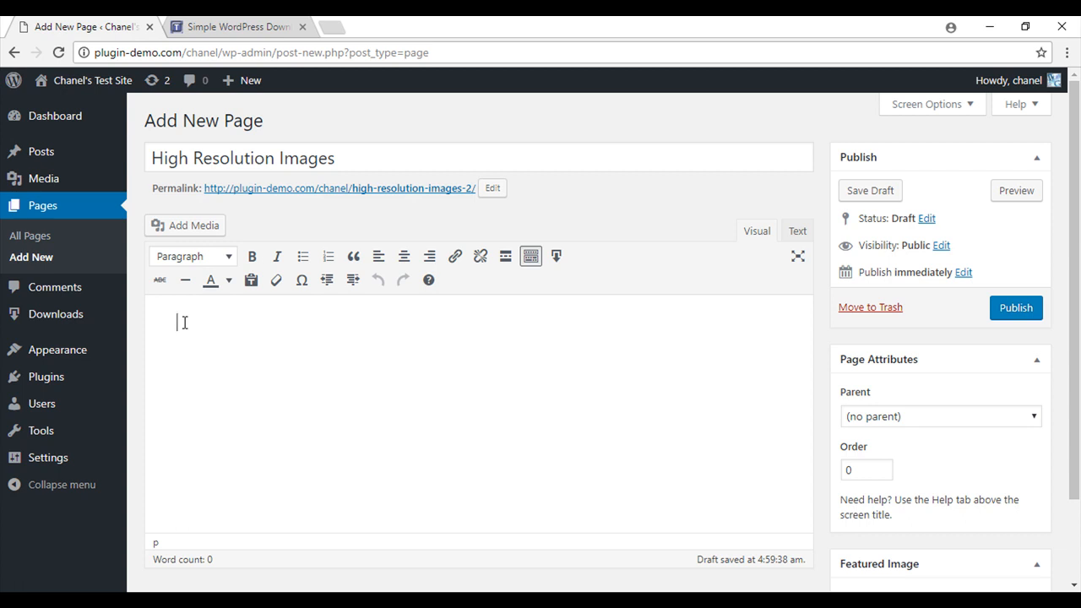
mouse_move(555, 256)
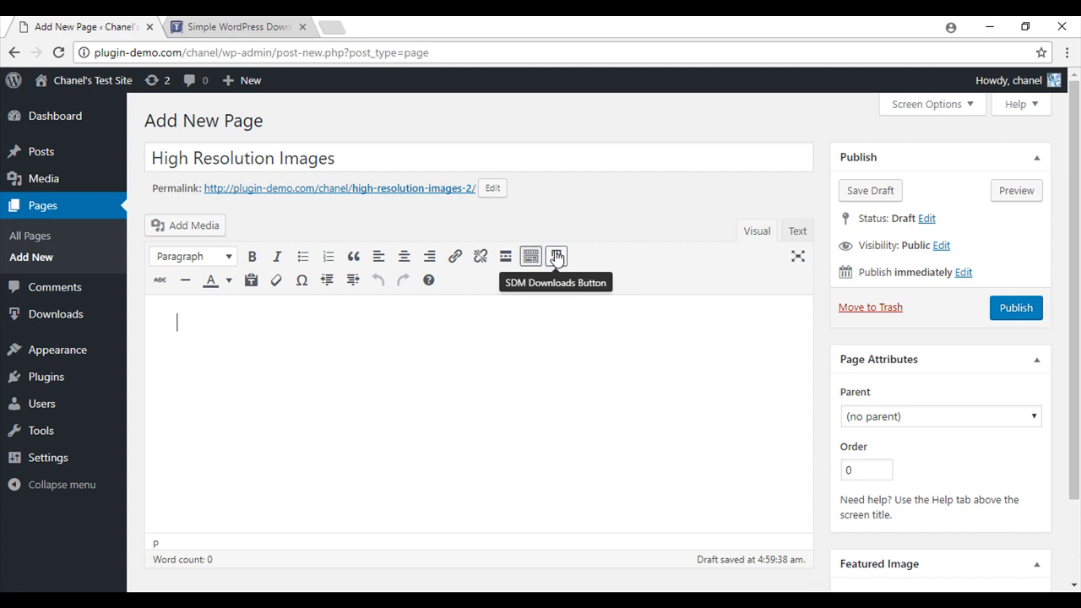
- Insert an orange High Resolution Image download shortcode that opens in a new window
click(556, 256)
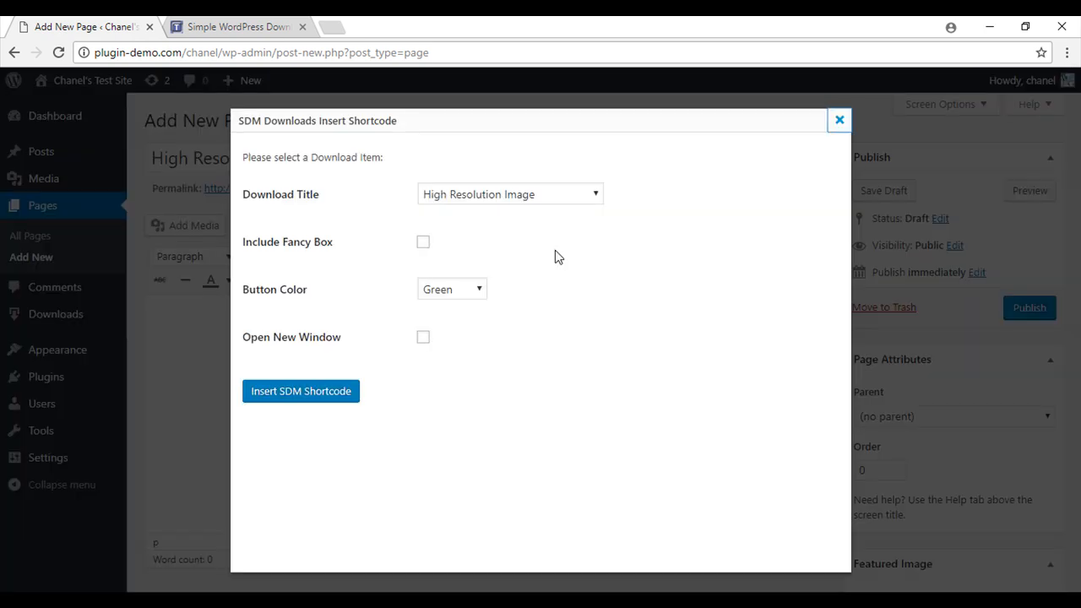
mouse_move(528, 244)
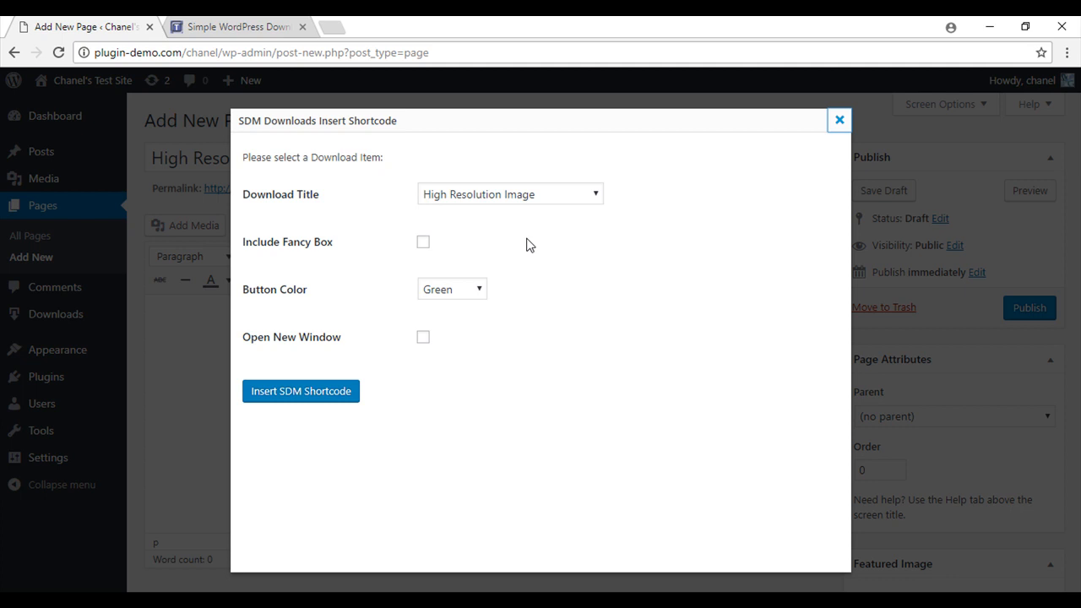
click(509, 193)
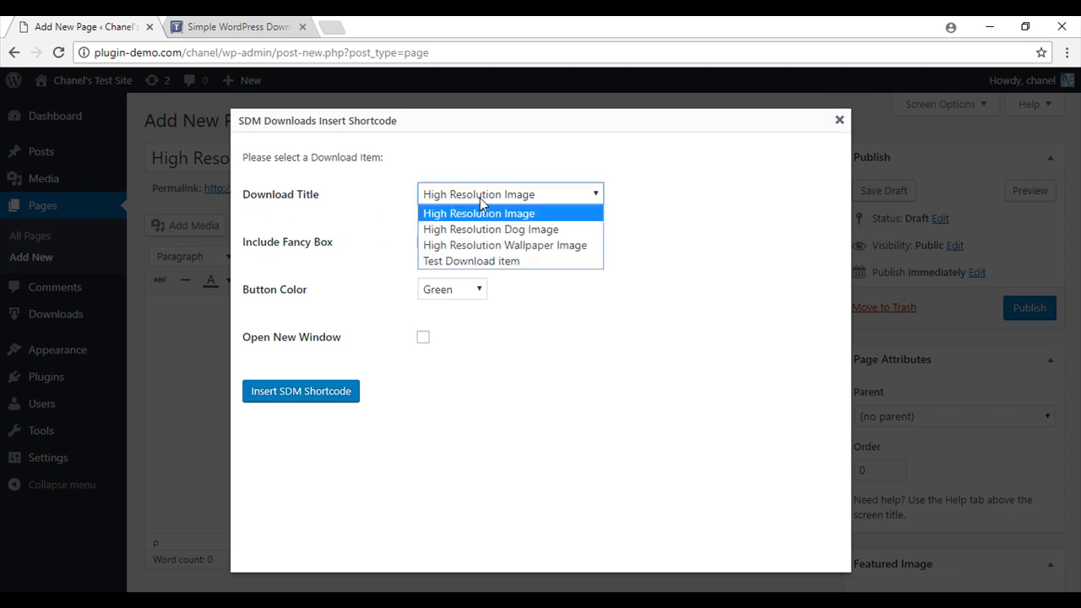
click(478, 213)
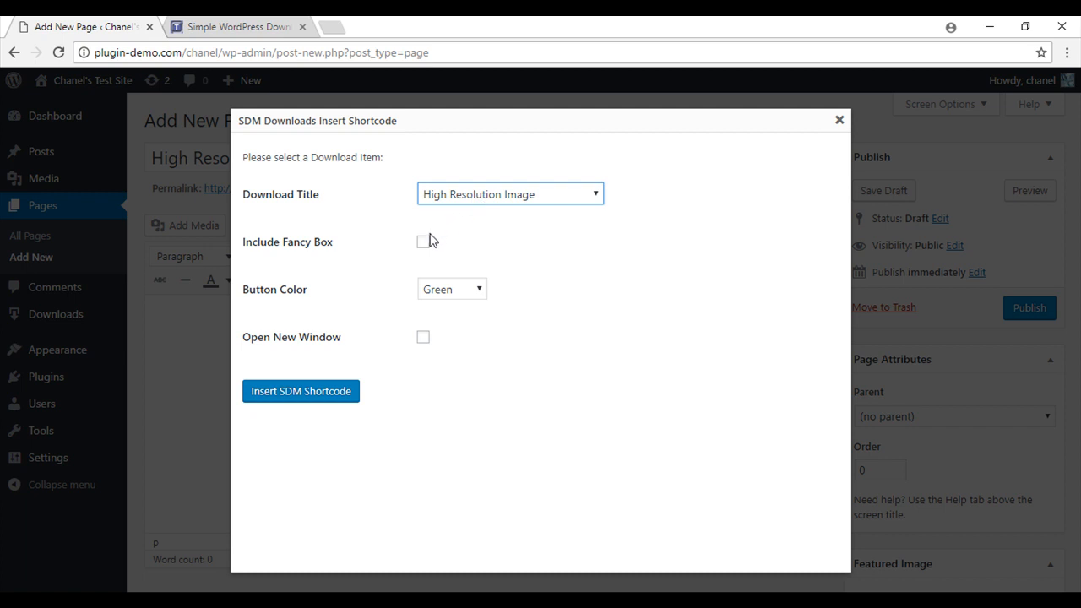
mouse_move(424, 246)
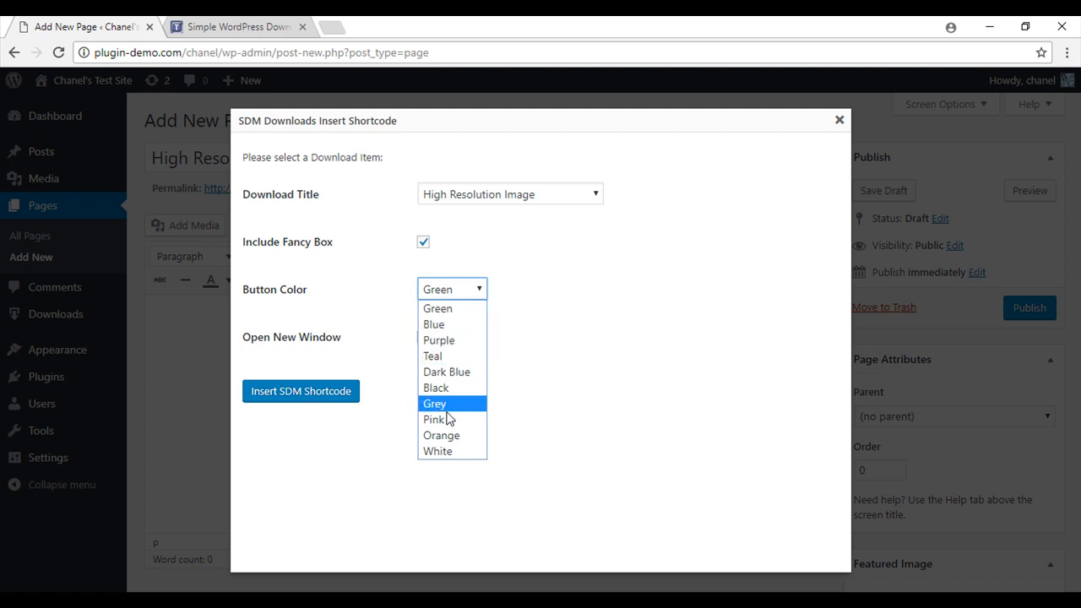
click(441, 435)
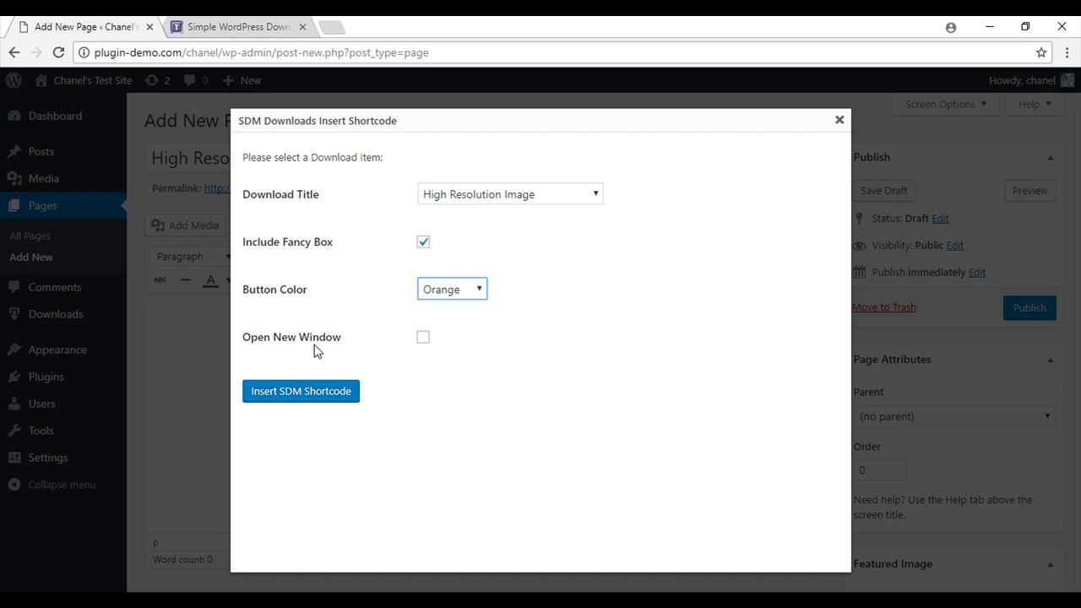
mouse_move(426, 345)
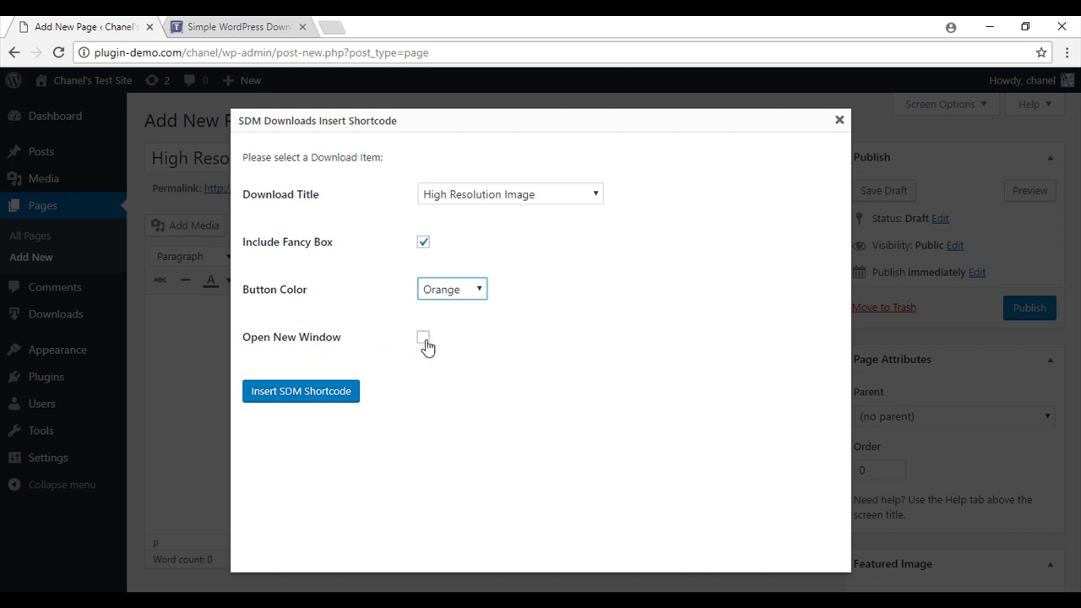
click(423, 337)
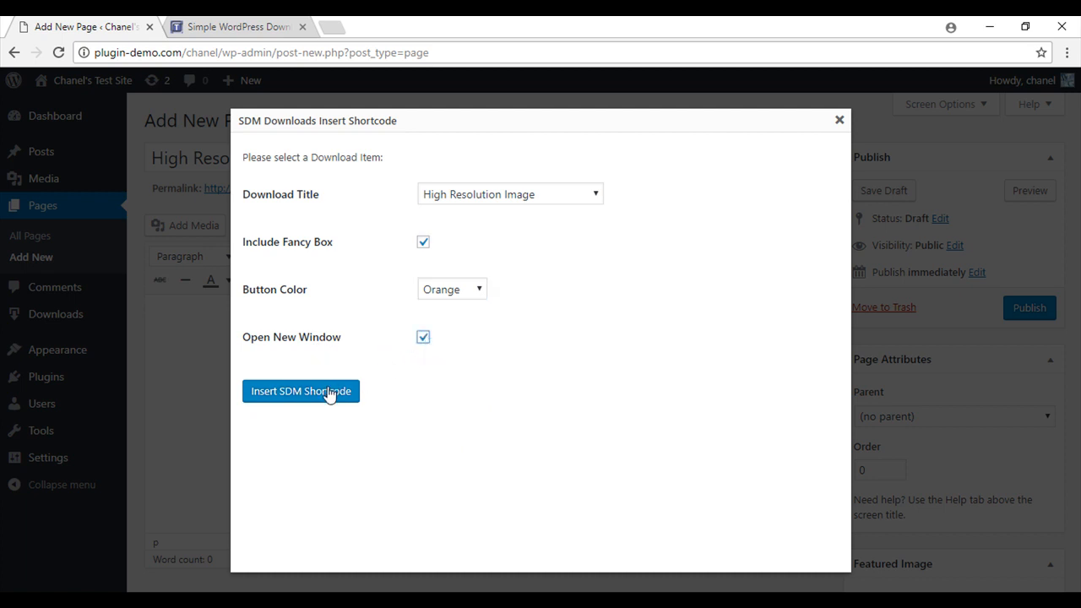
click(301, 391)
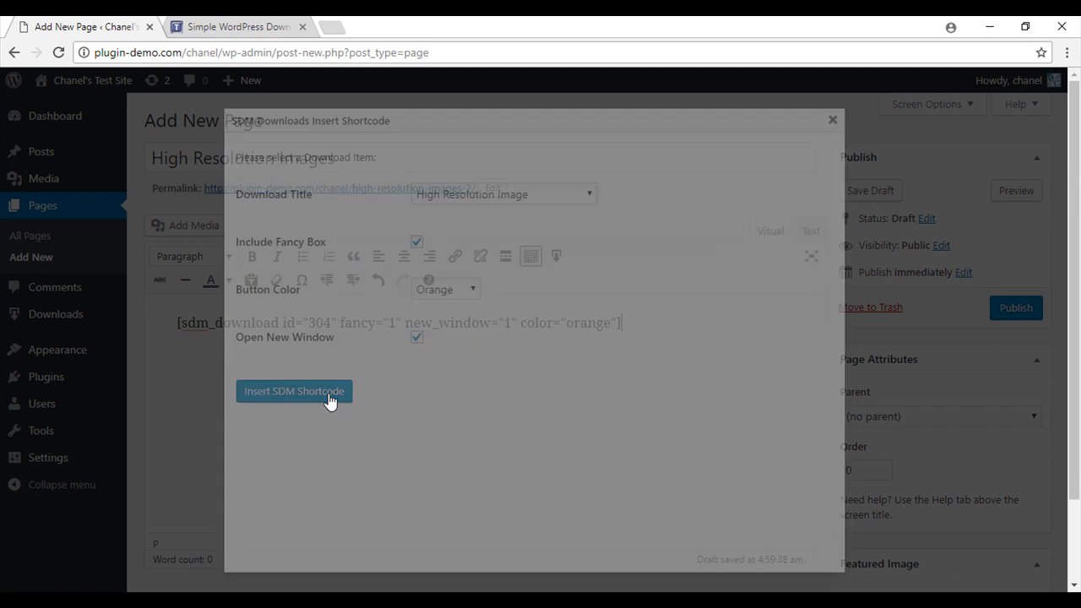
click(293, 390)
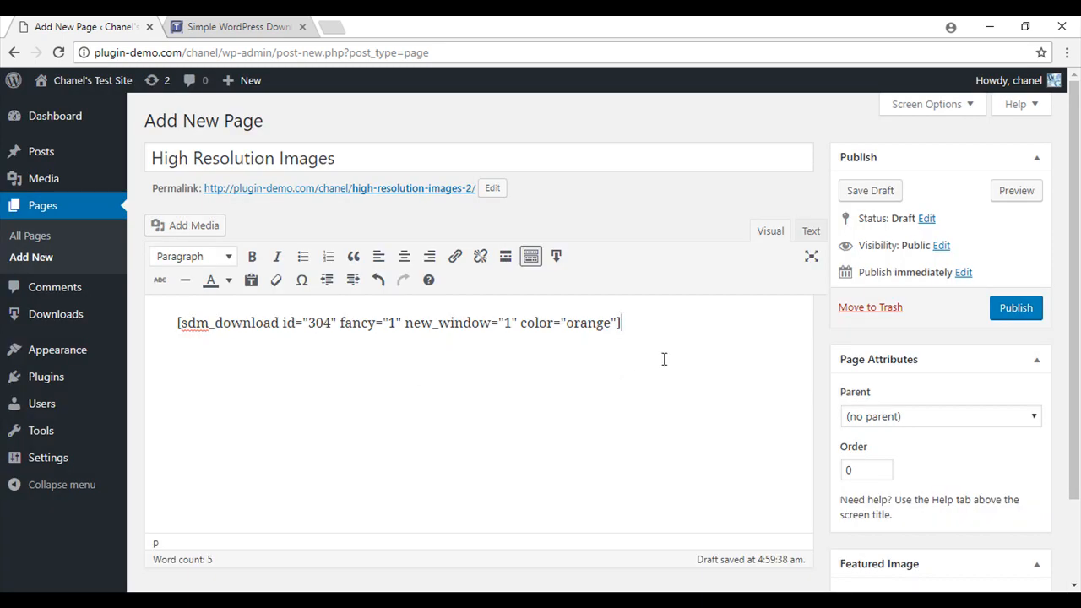
- Publish the page and view it live
click(1016, 307)
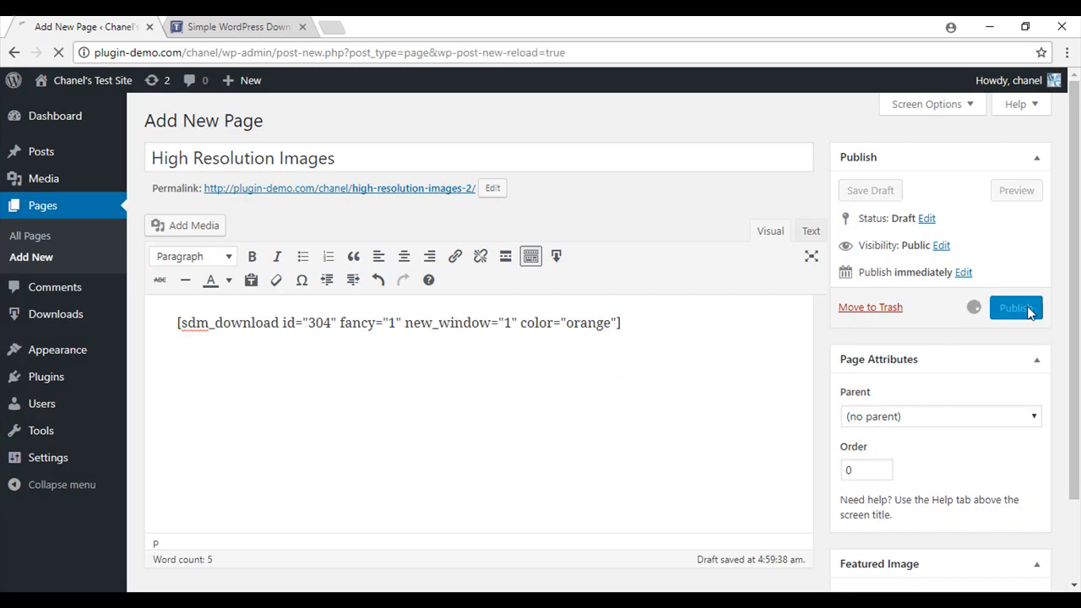
click(1015, 307)
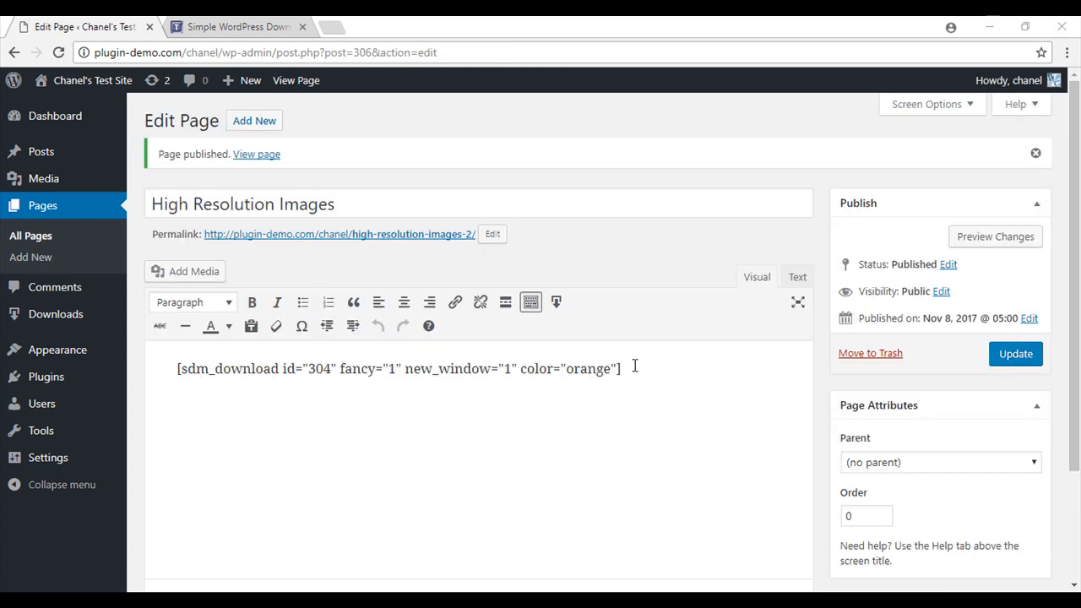
mouse_move(403, 245)
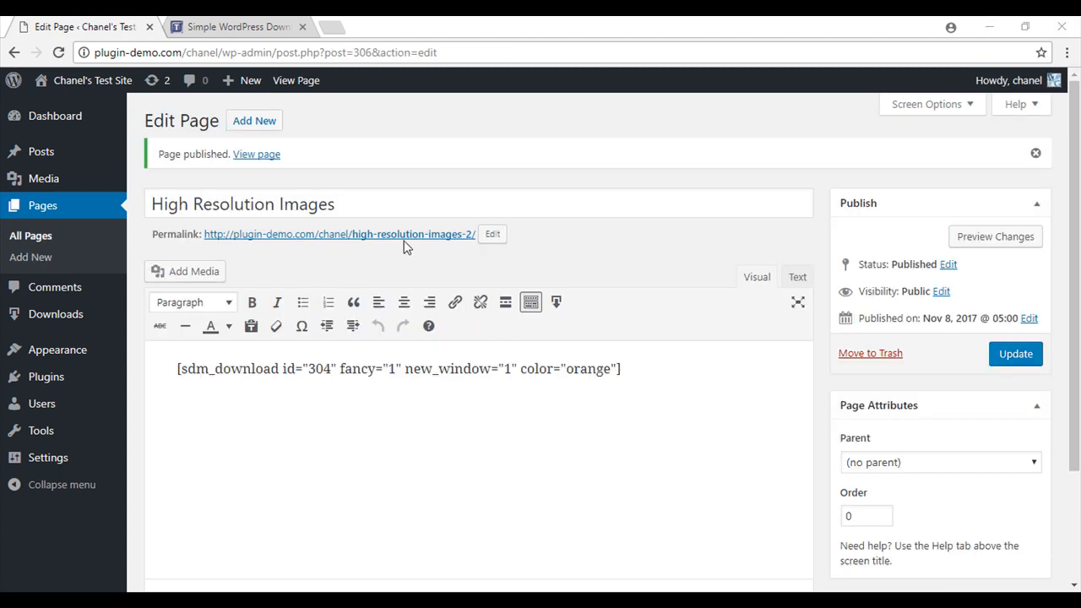
click(339, 234)
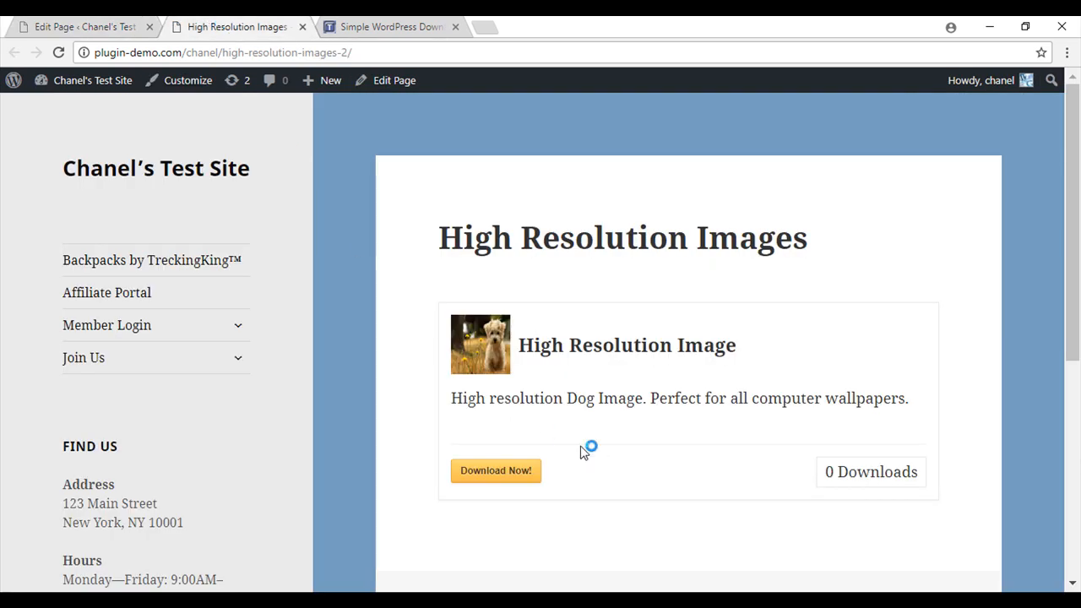
mouse_move(588, 544)
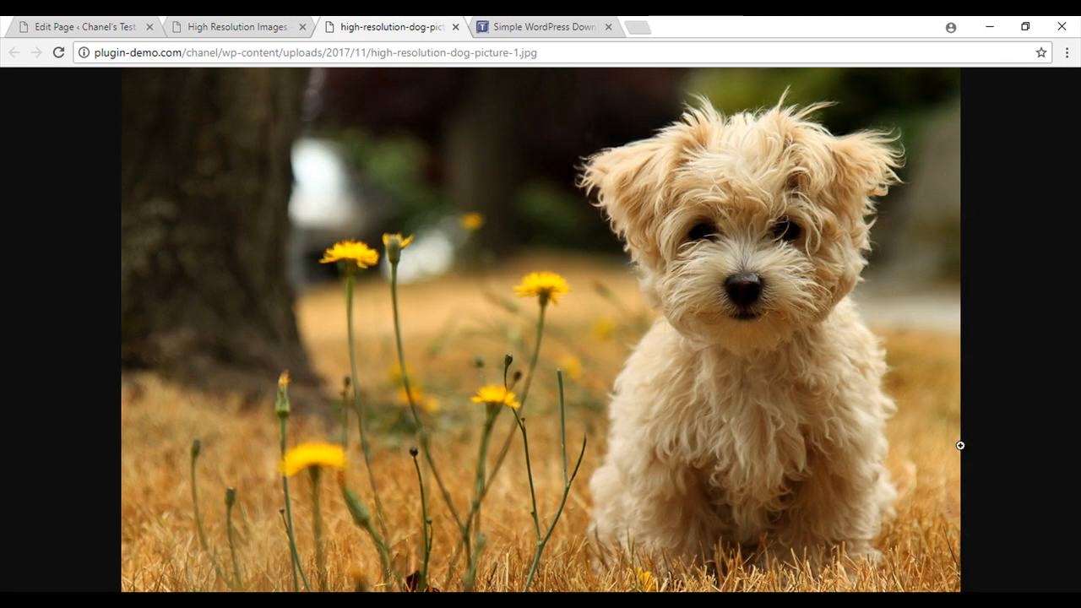
mouse_move(451, 531)
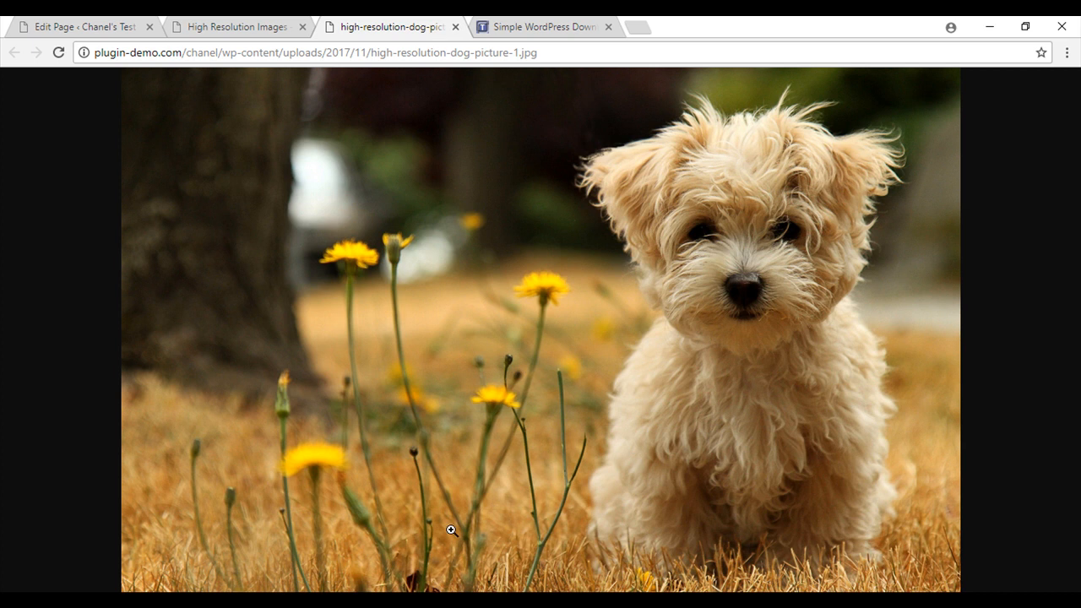
- Go back from the dog image to the Edit Page tab
click(236, 26)
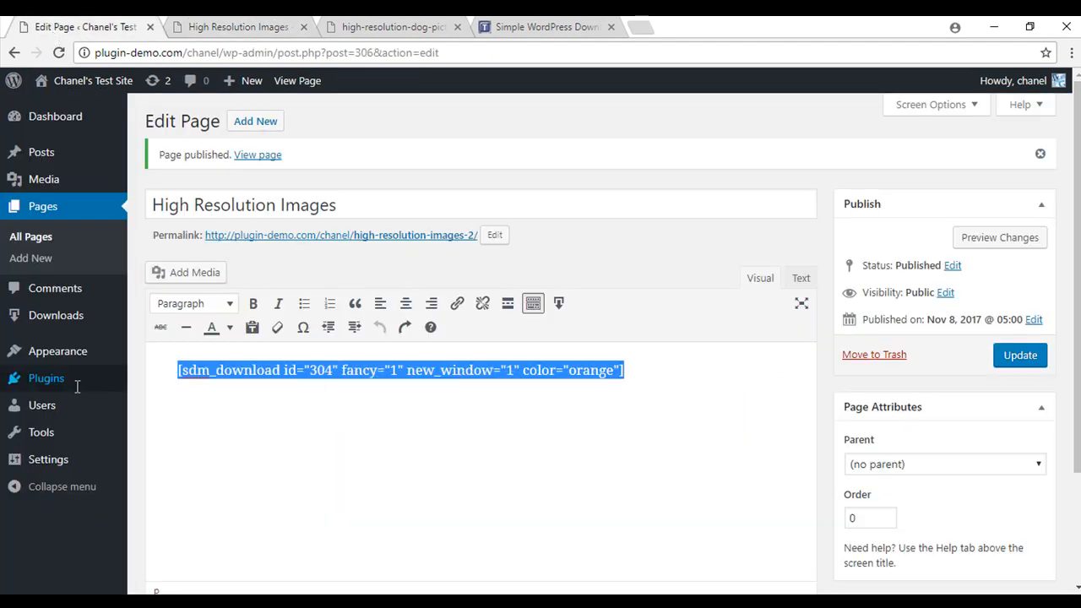
- Replace the orange shortcode with a pink High Resolution Image button and update the page
key(Delete)
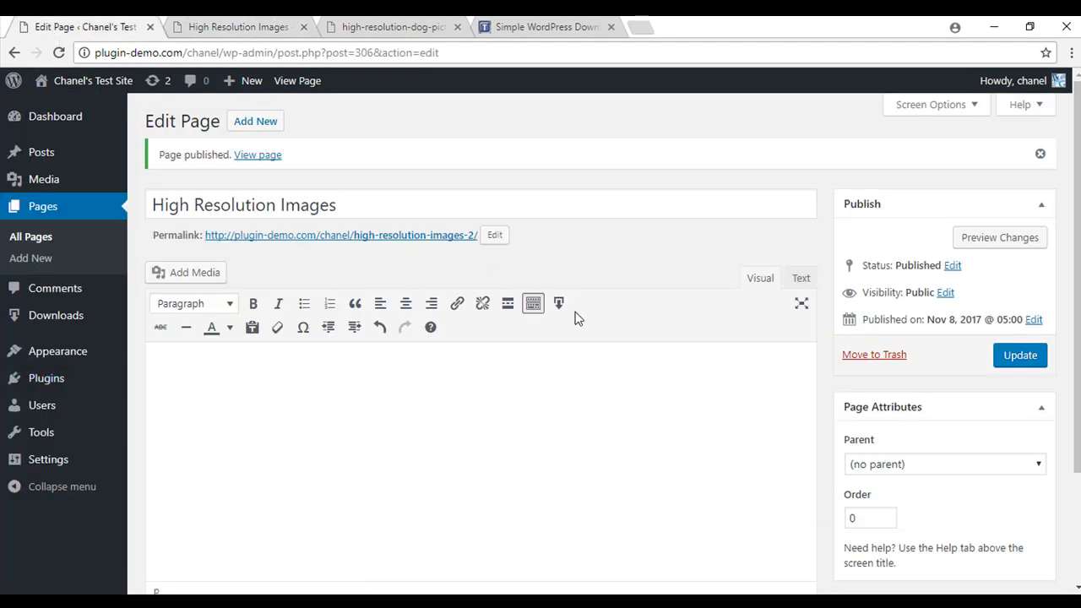
click(558, 302)
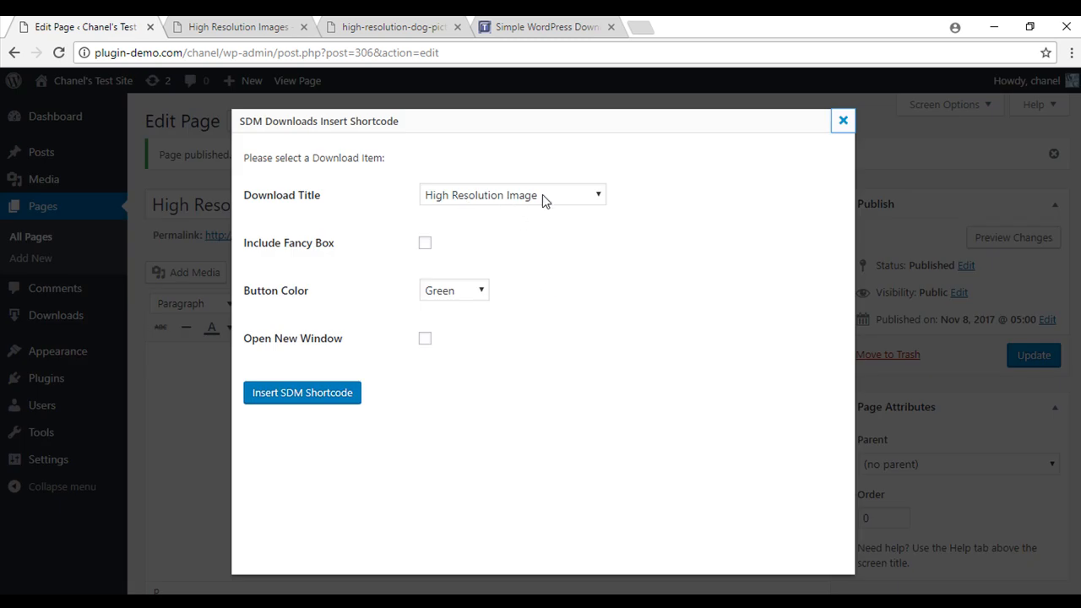
mouse_move(433, 257)
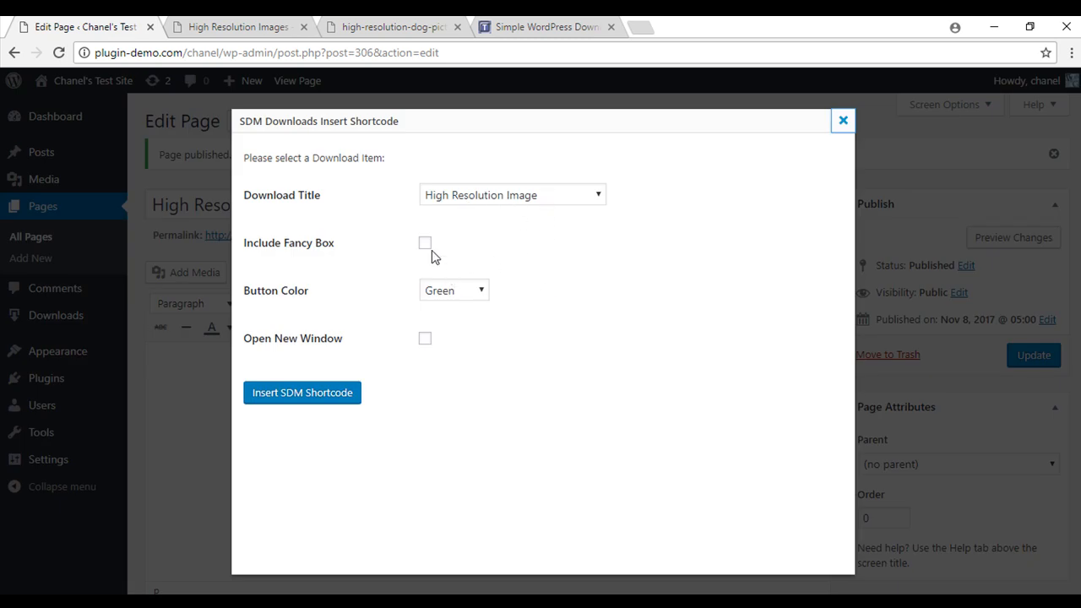
click(454, 290)
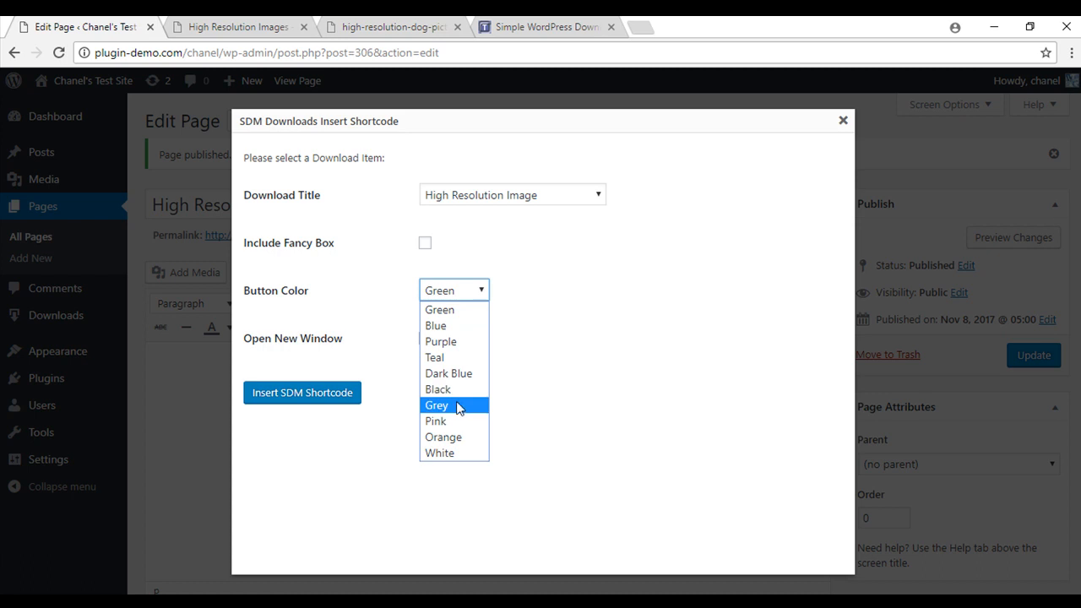
click(436, 421)
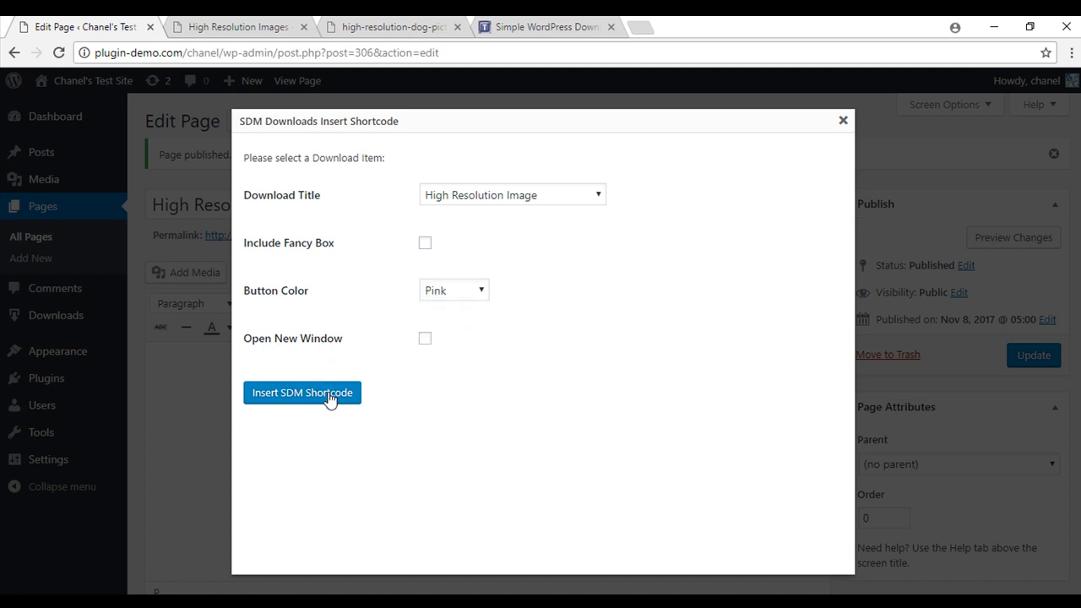
click(302, 393)
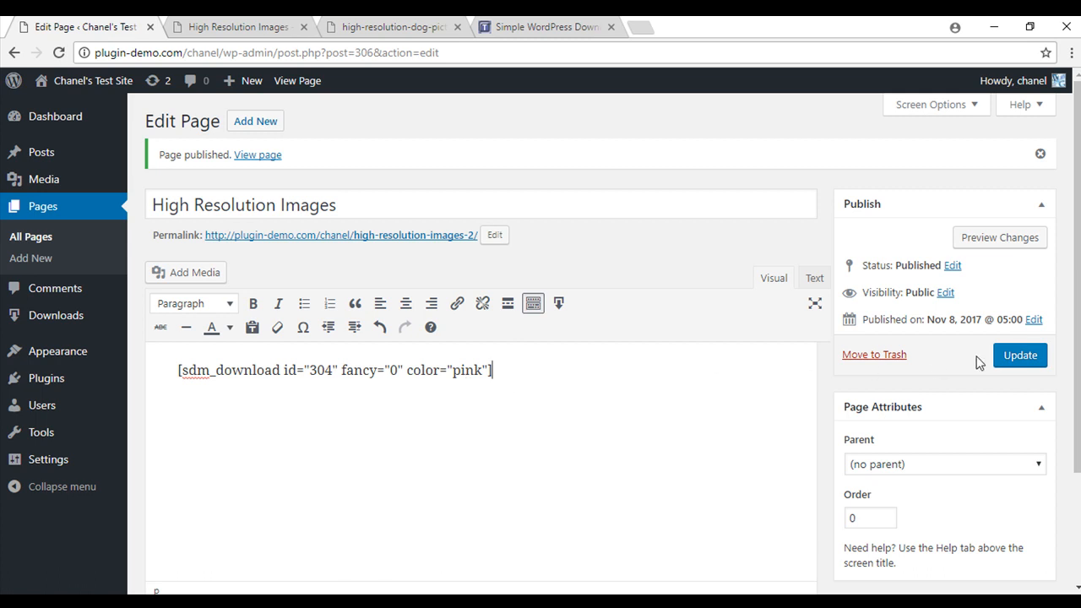
click(1019, 354)
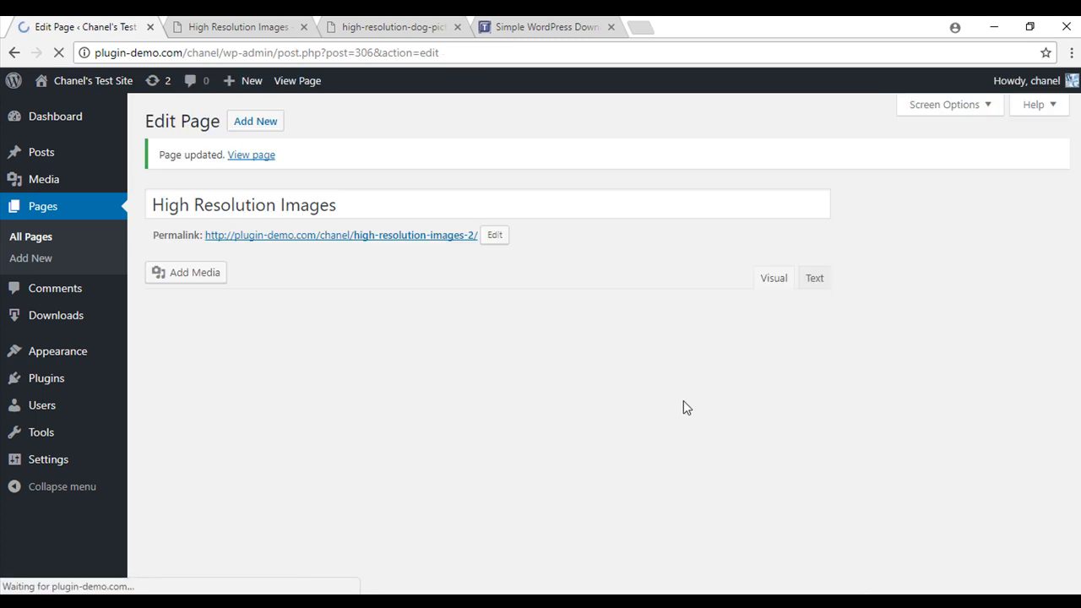
- Open the page's permalink in a new browser tab
right_click(341, 235)
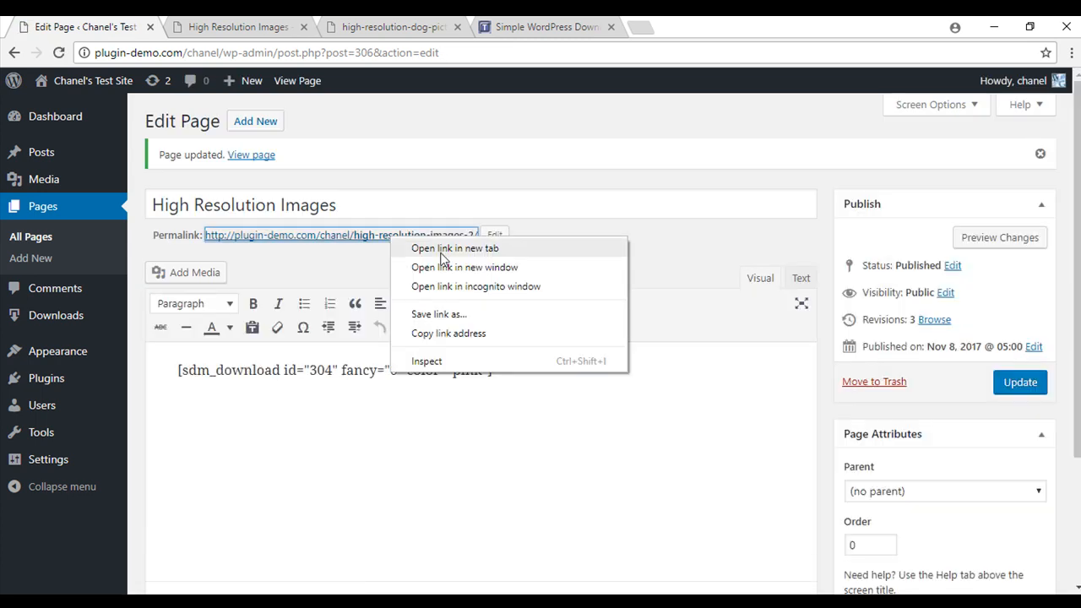
click(454, 247)
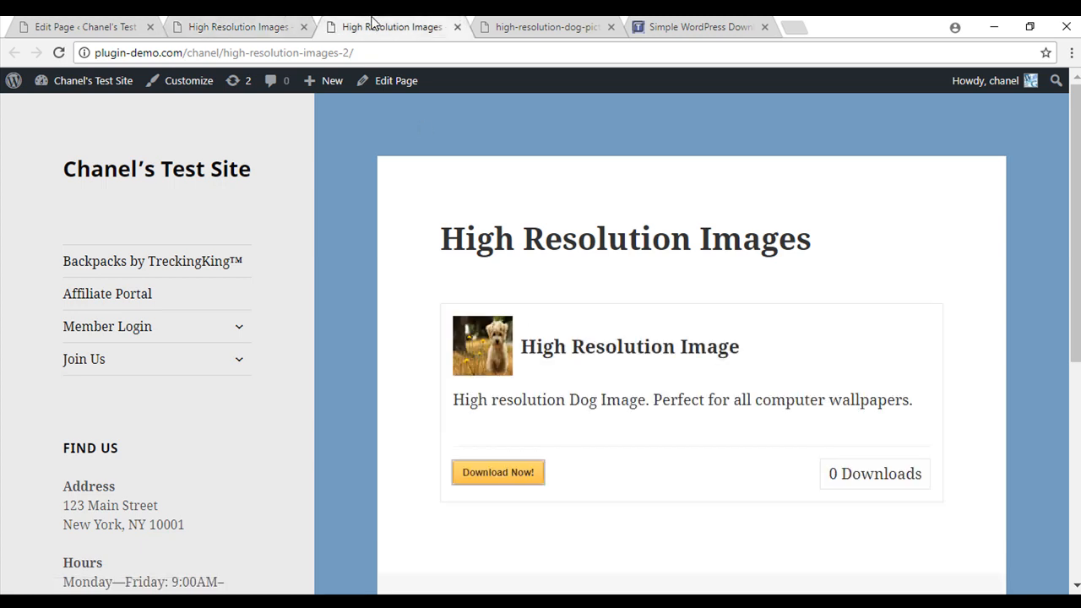
mouse_move(968, 475)
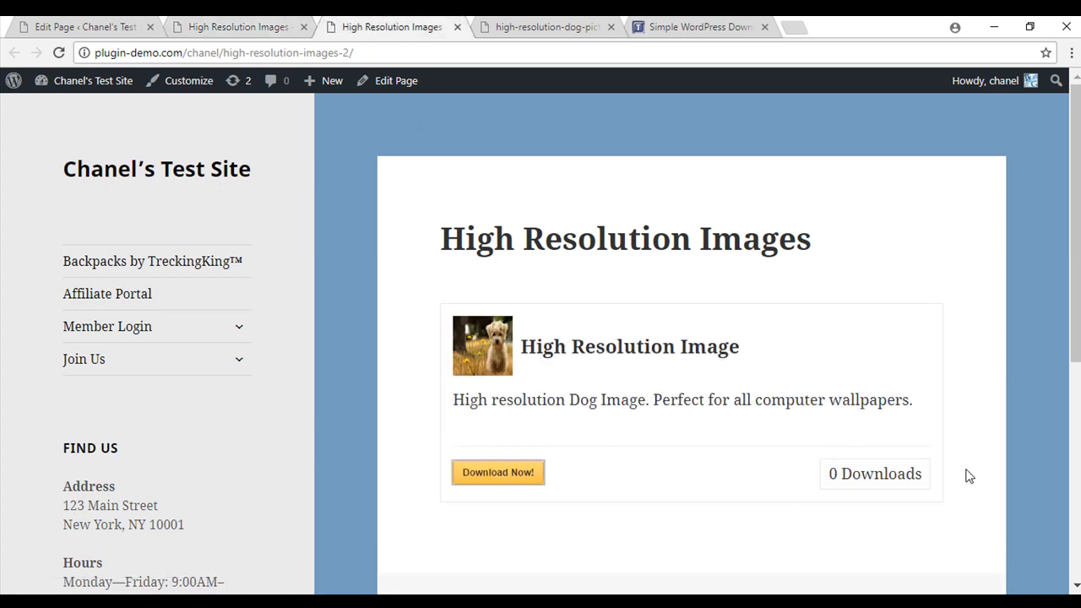
mouse_move(900, 514)
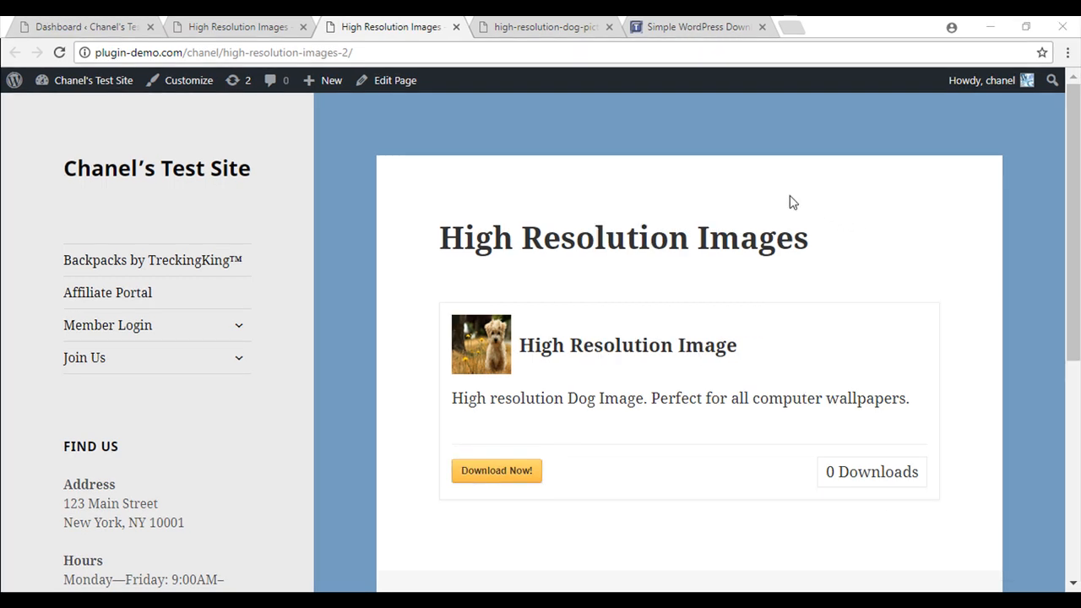
mouse_move(661, 544)
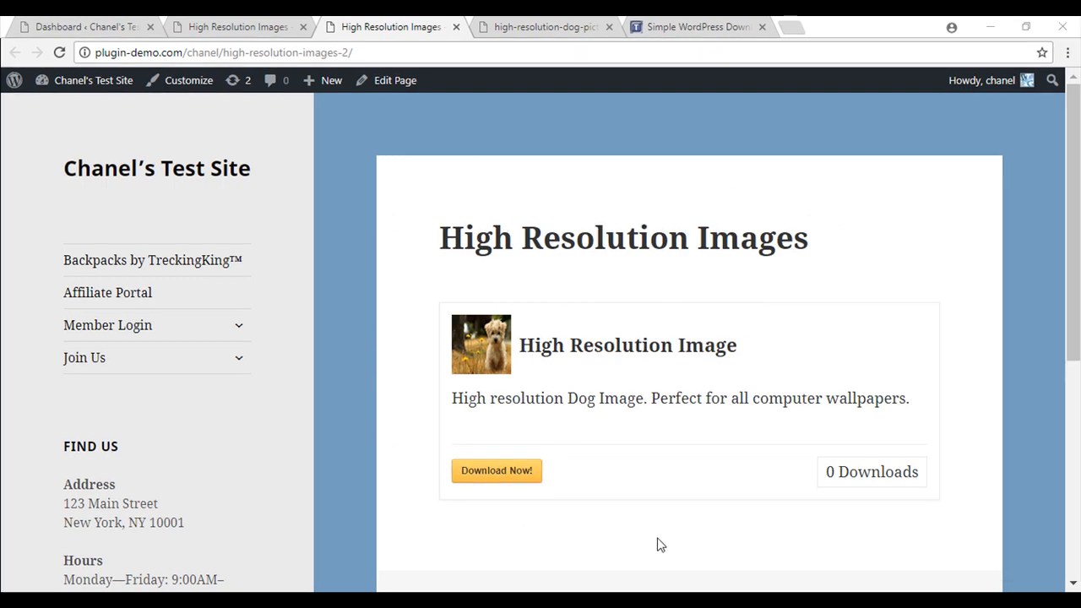
mouse_move(266, 242)
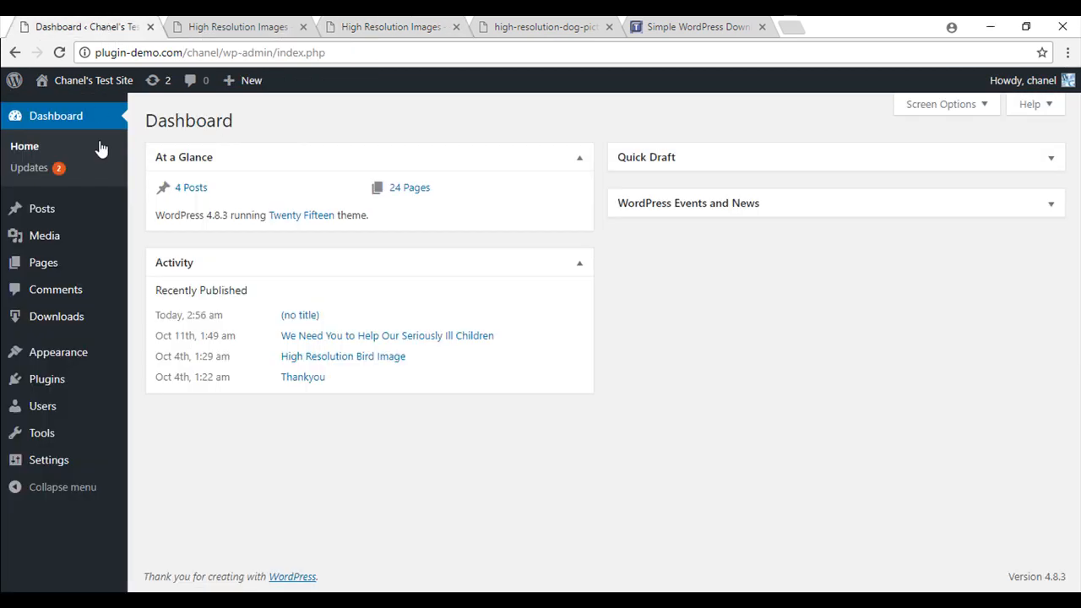
mouse_move(57, 316)
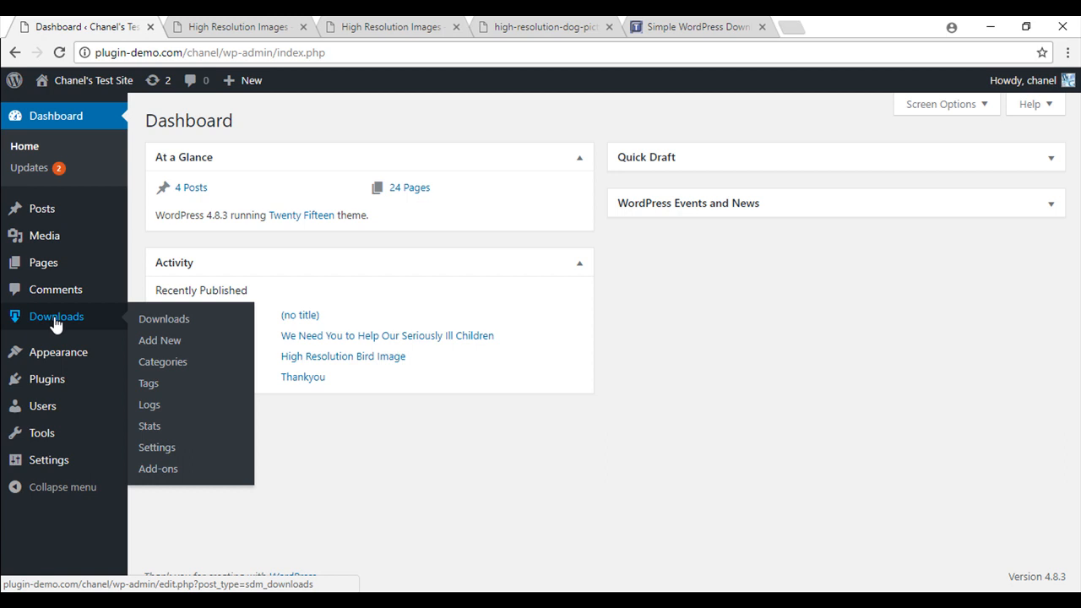
mouse_move(150, 404)
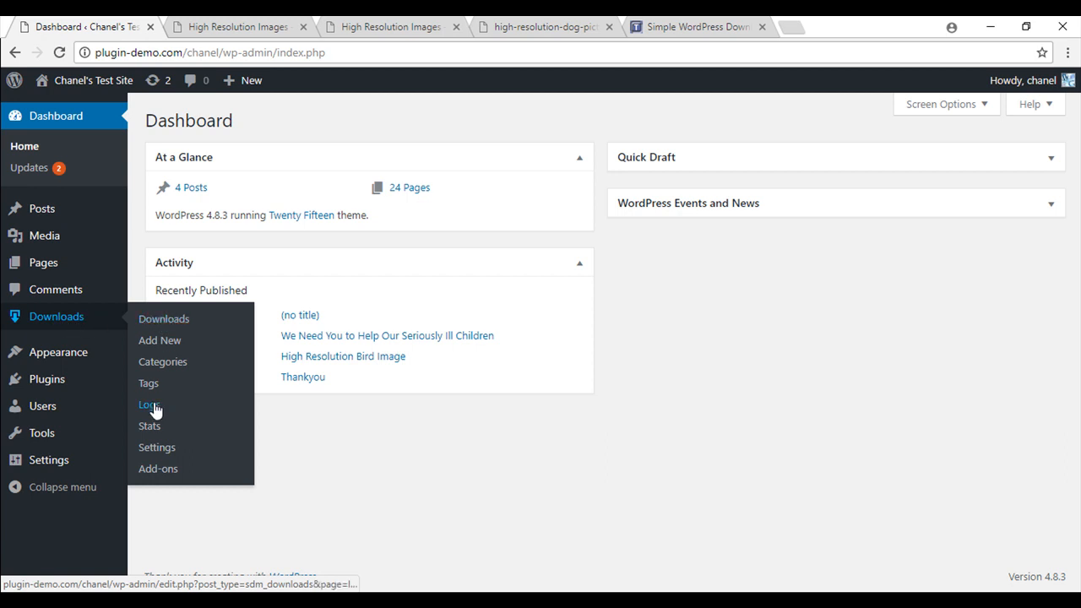
- Open Downloads > Logs and scroll through the four logged downloads
click(149, 405)
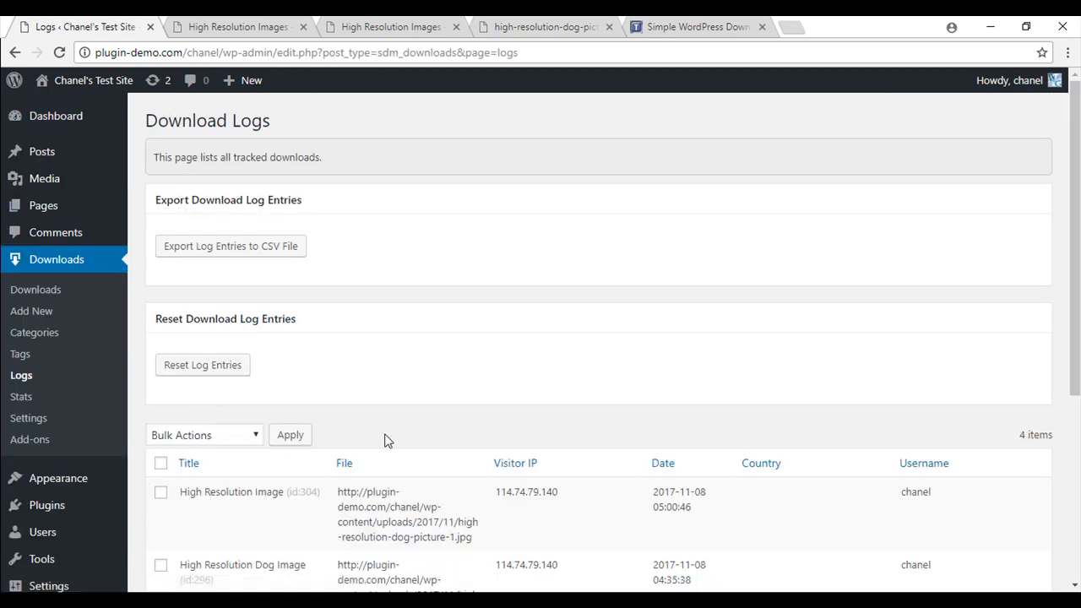
scroll(down, 3)
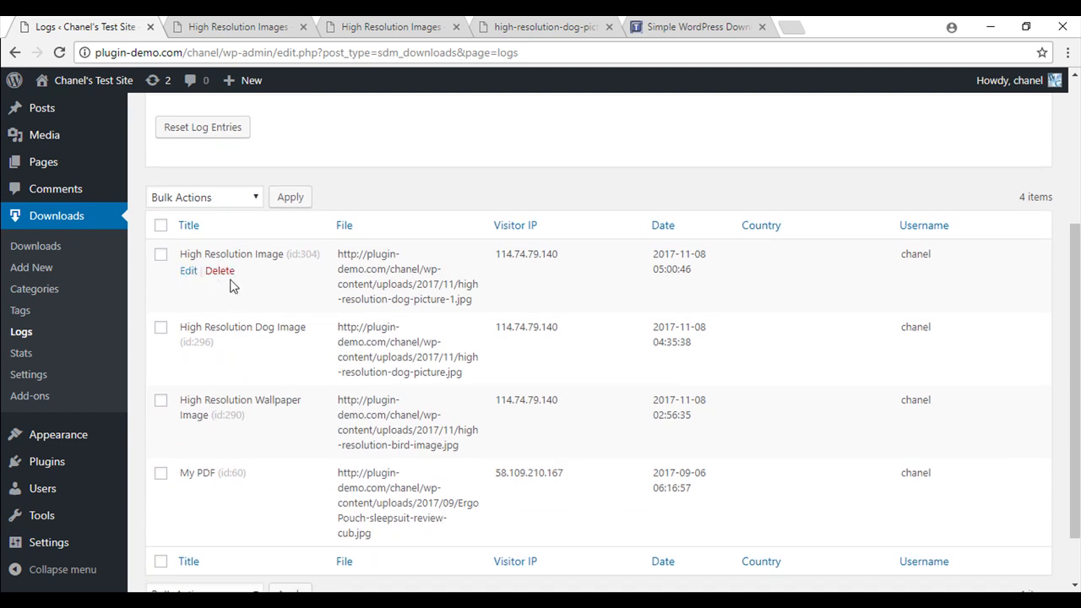
mouse_move(191, 253)
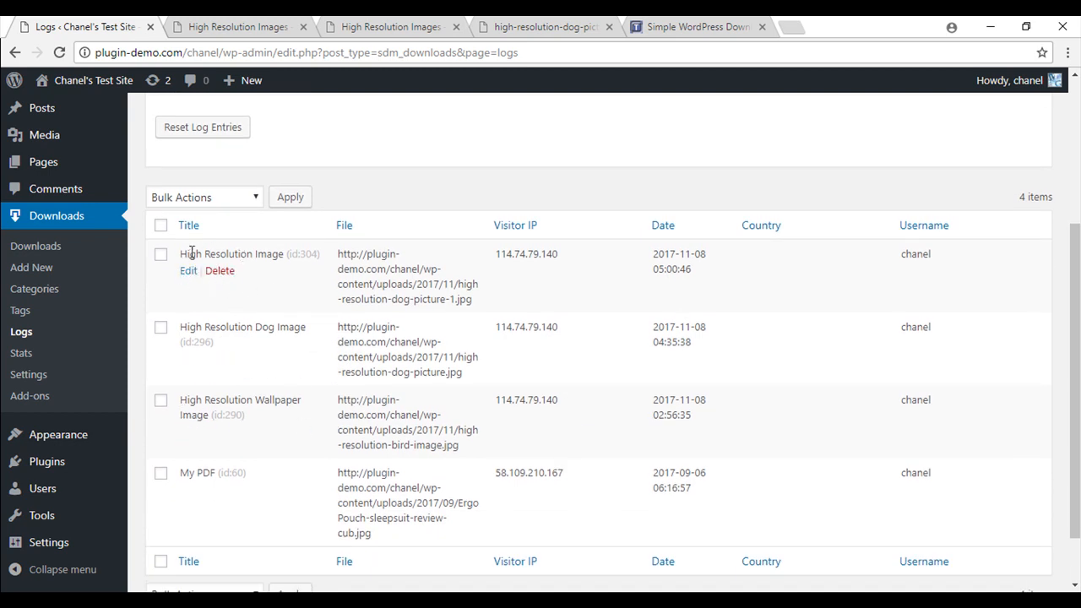
mouse_move(319, 259)
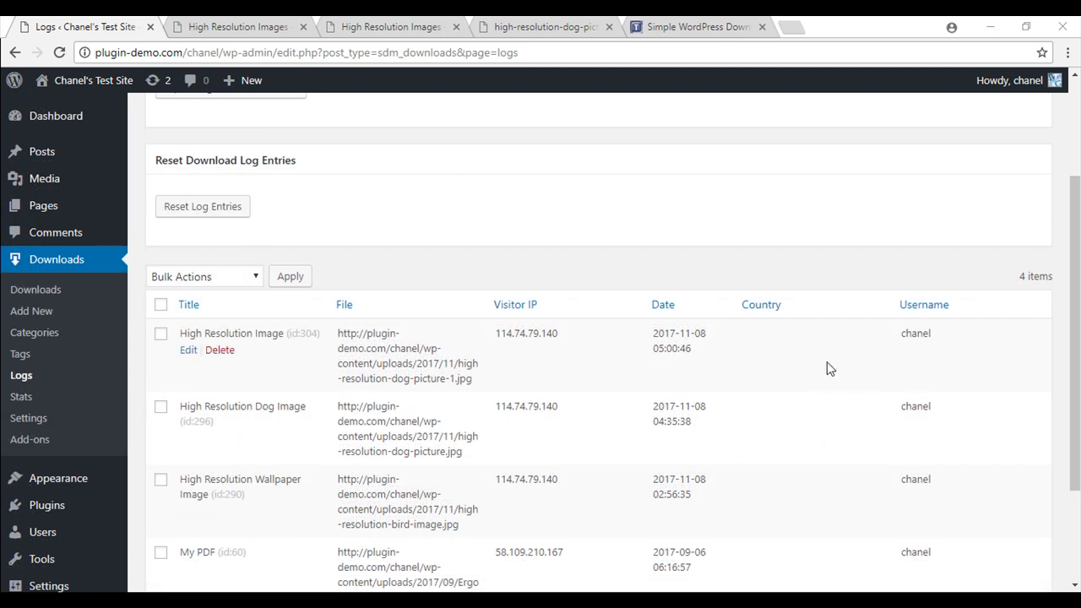
mouse_move(20, 396)
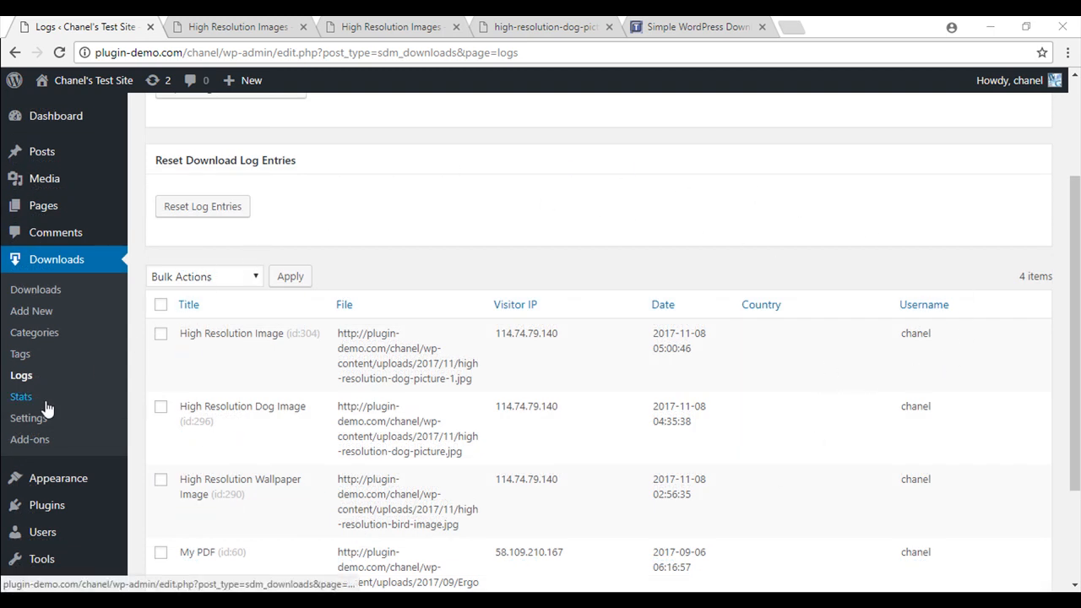
- Check the download stats chart, then switch to the Tips and Tricks HQ tab
click(20, 396)
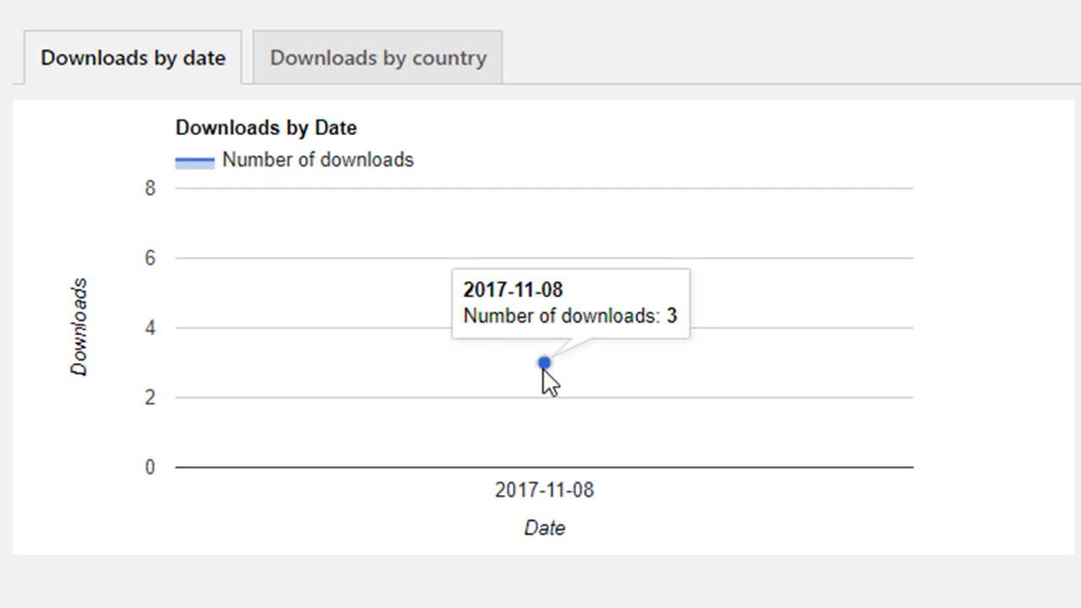
click(544, 26)
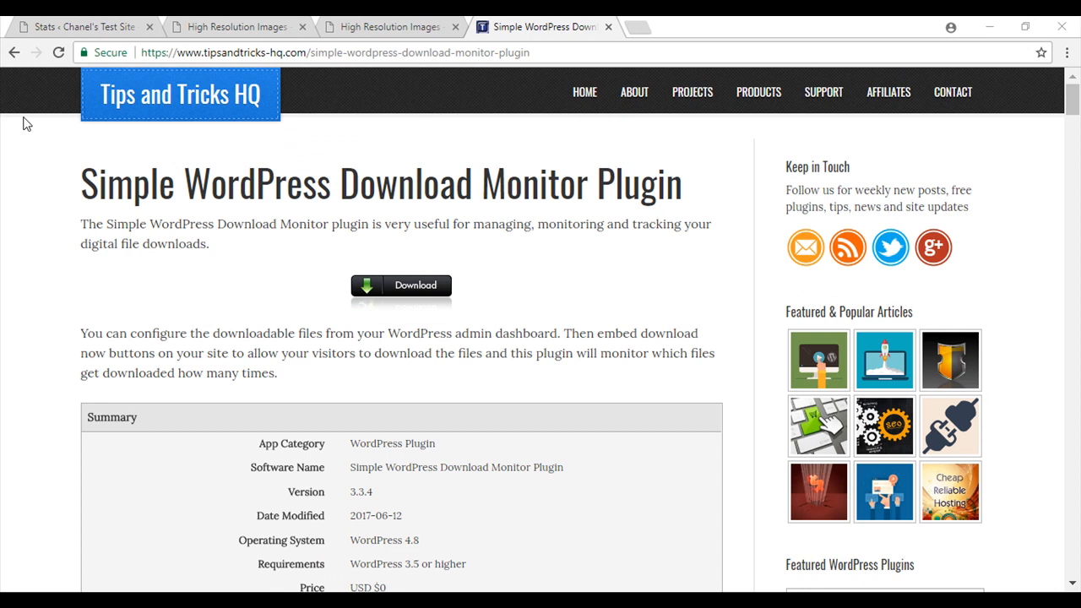
mouse_move(60, 119)
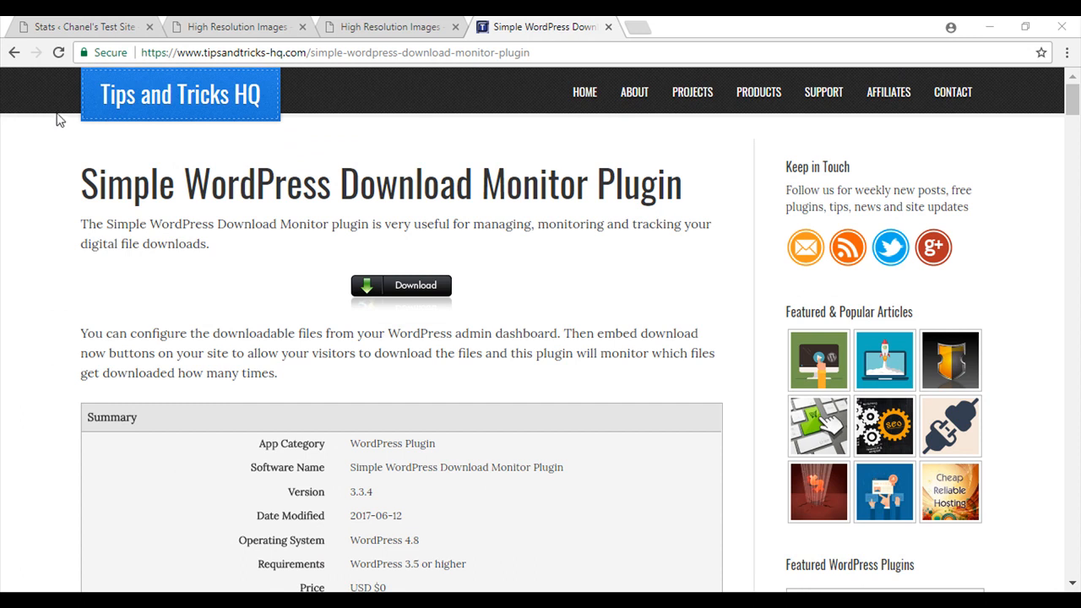
mouse_move(212, 522)
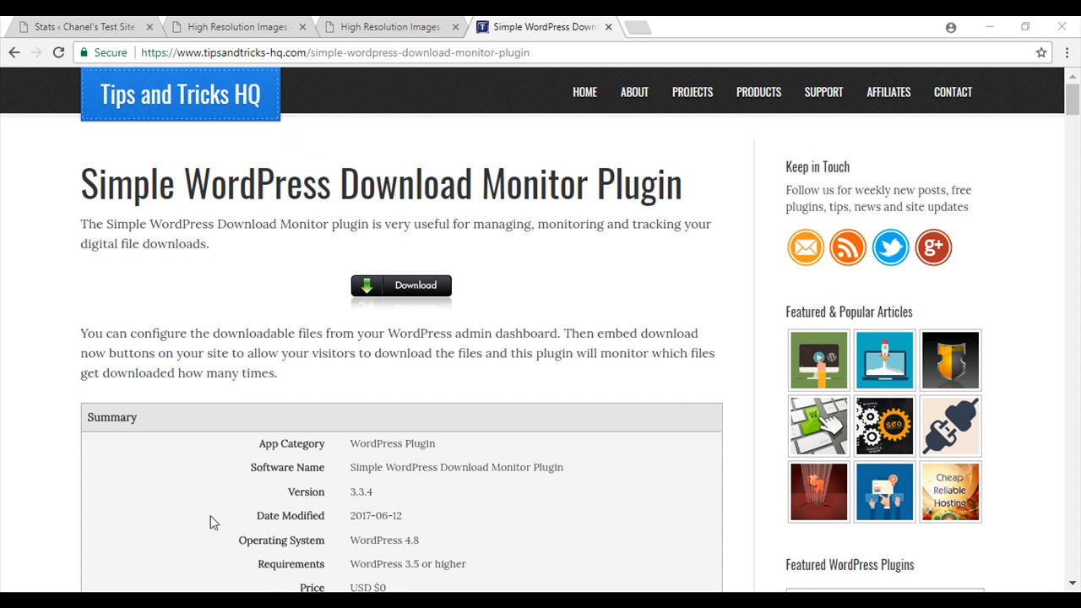
mouse_move(38, 408)
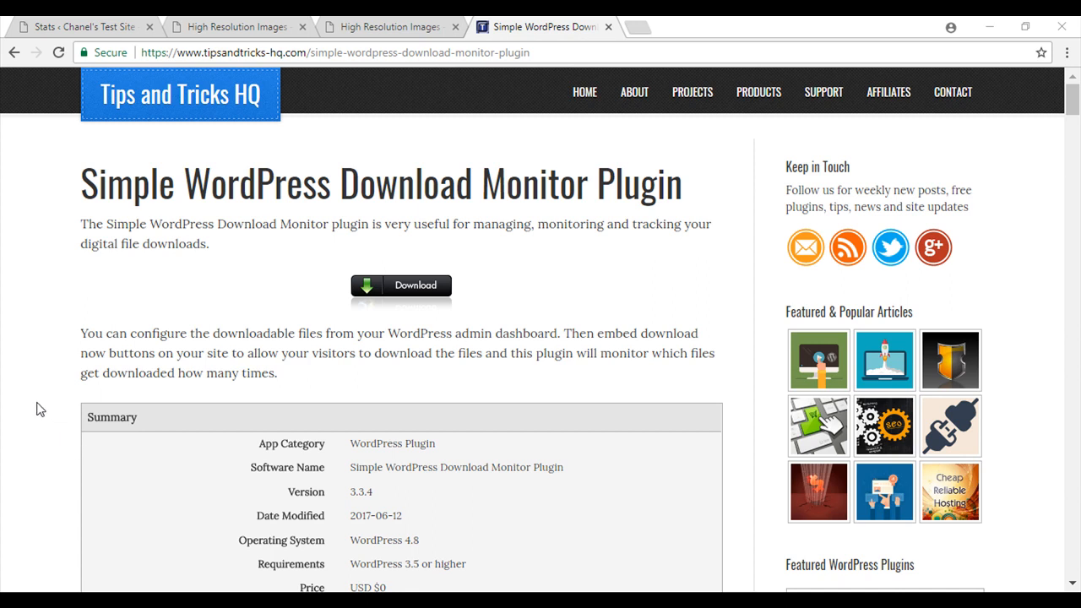